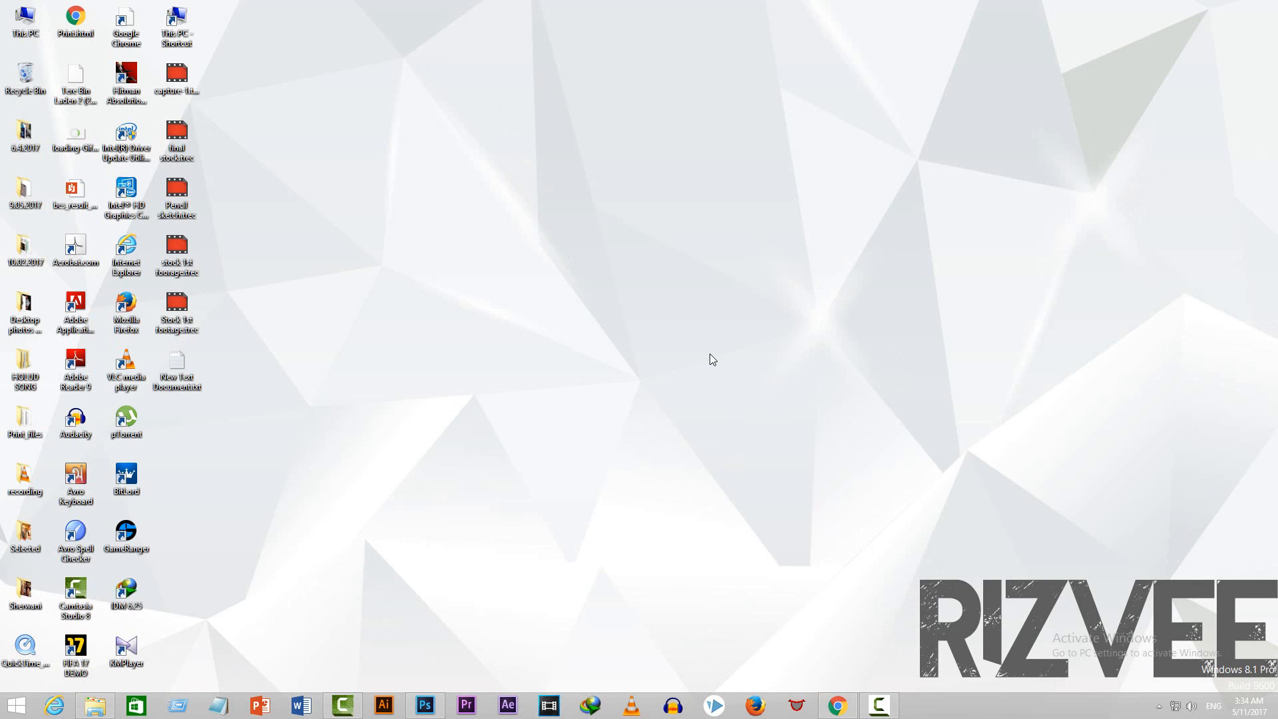
{"action": "mouse_move", "coordinate": [926, 307]}
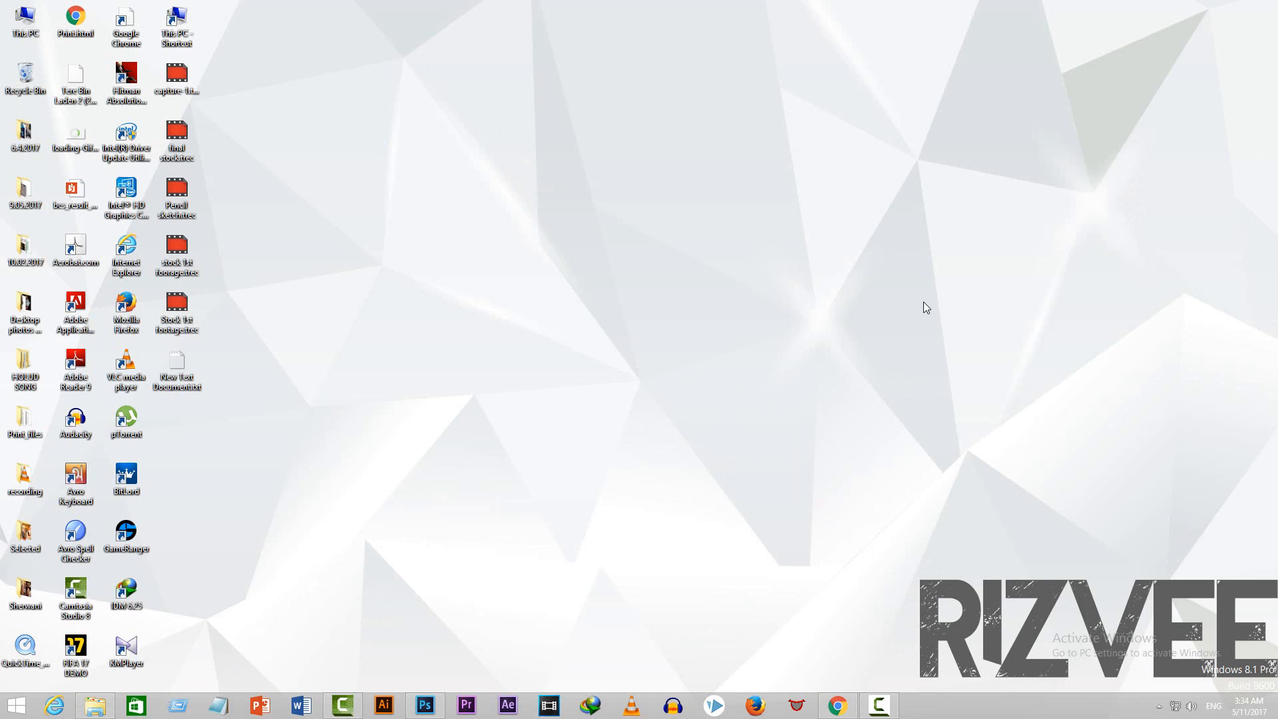
{"action": "mouse_move", "coordinate": [963, 349]}
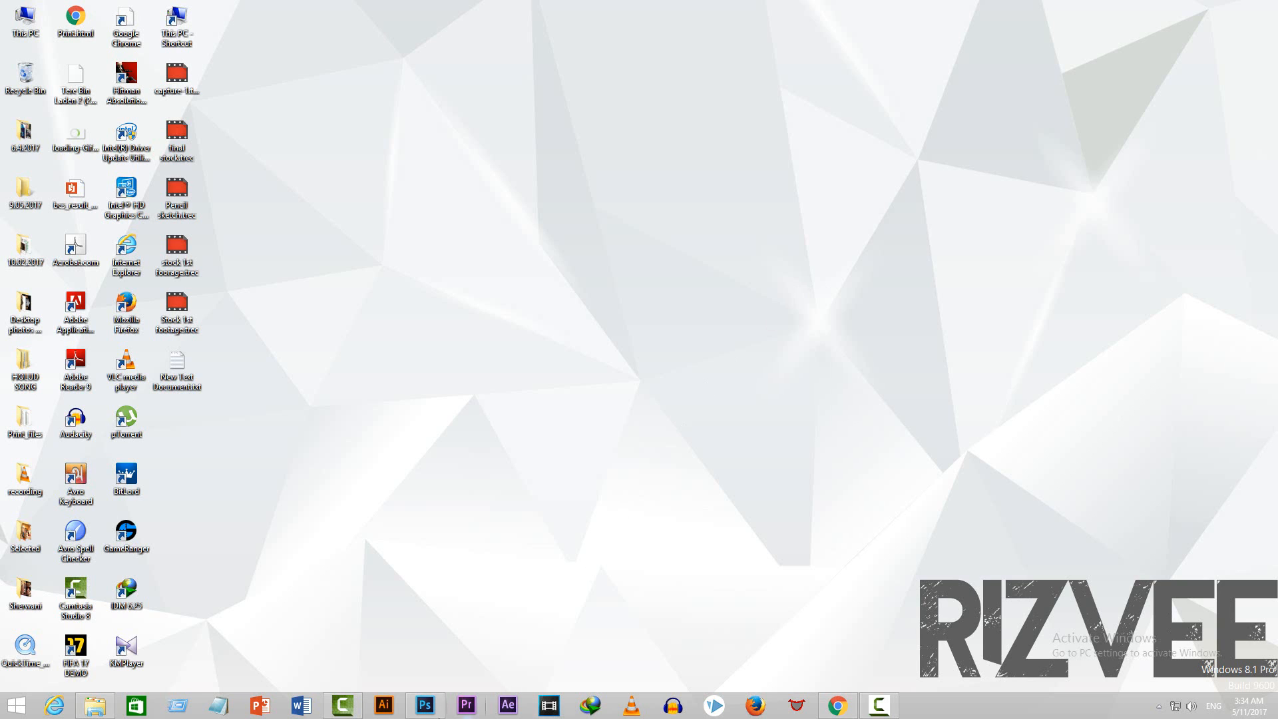
{"action": "mouse_move", "coordinate": [925, 319]}
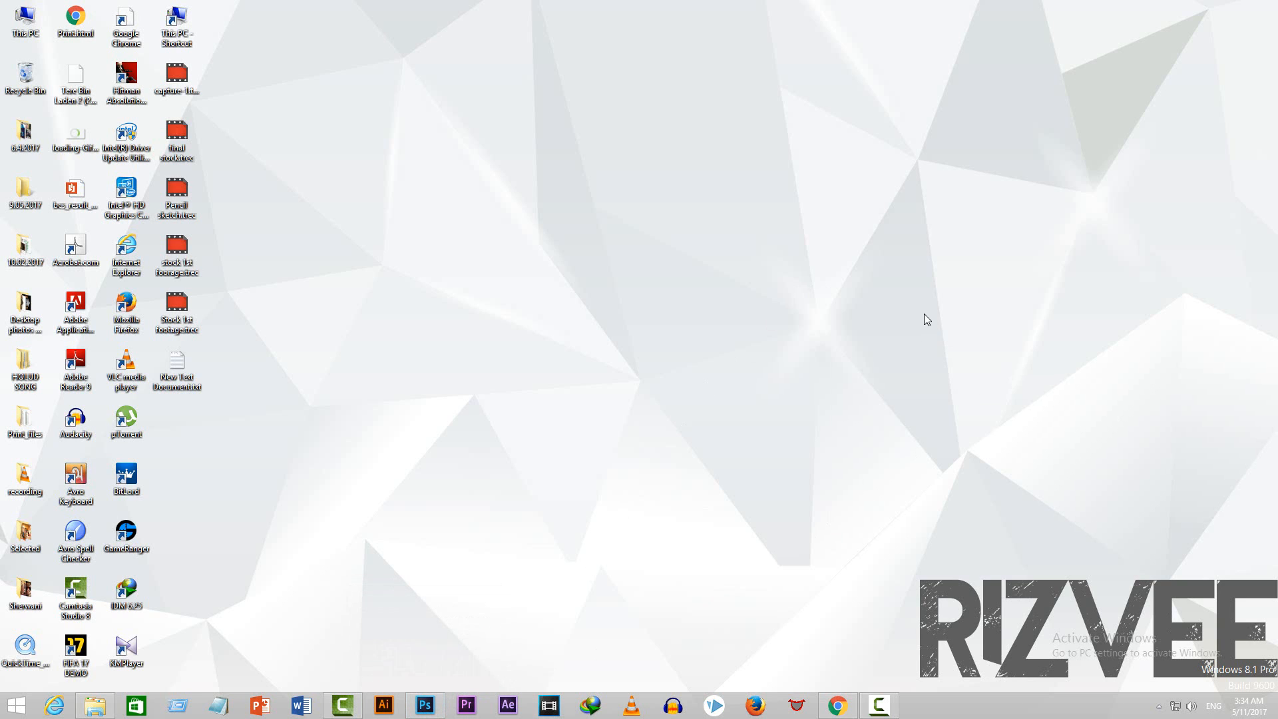
{"action": "mouse_move", "coordinate": [977, 388]}
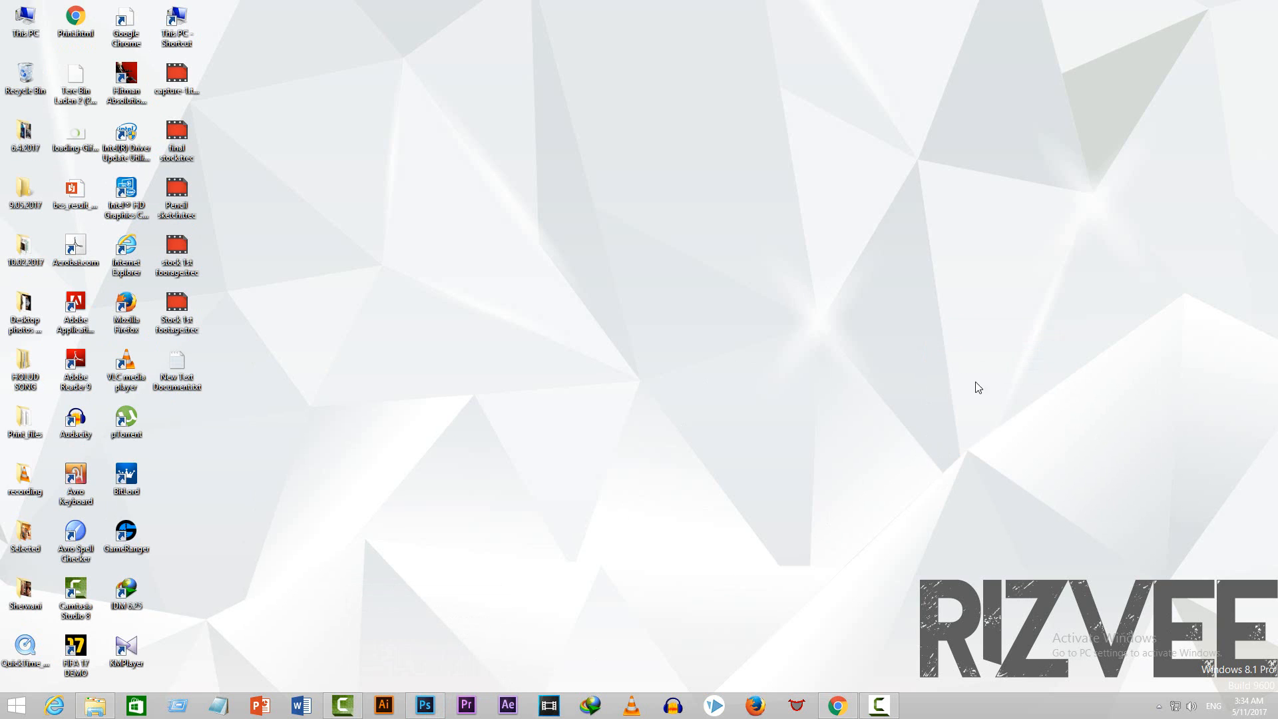
{"action": "mouse_move", "coordinate": [1041, 438]}
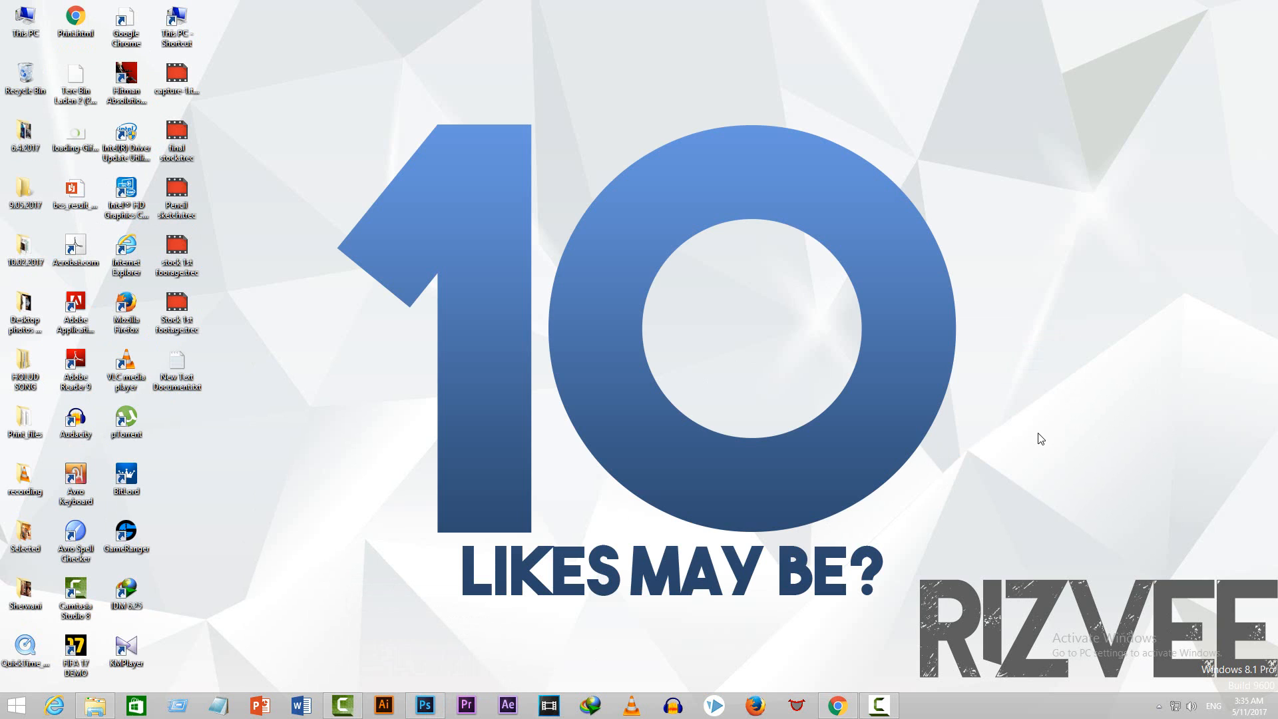
{"action": "mouse_move", "coordinate": [1030, 440]}
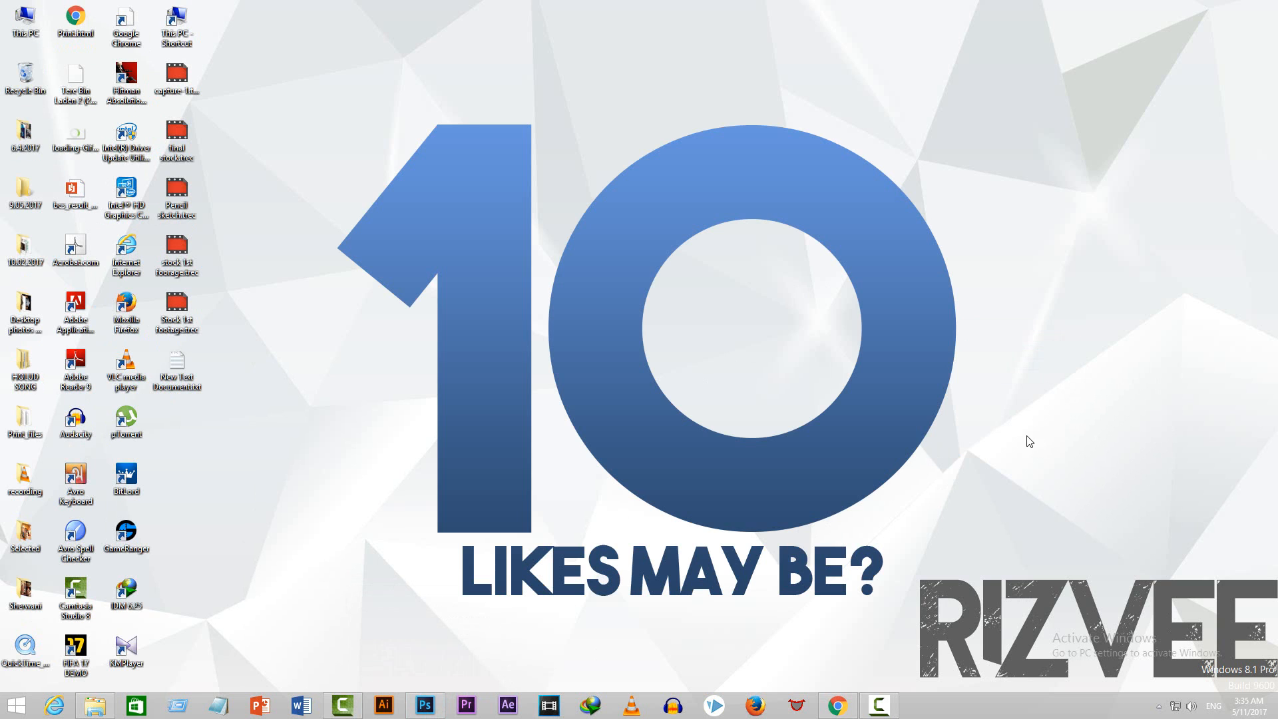
{"action": "mouse_move", "coordinate": [424, 705]}
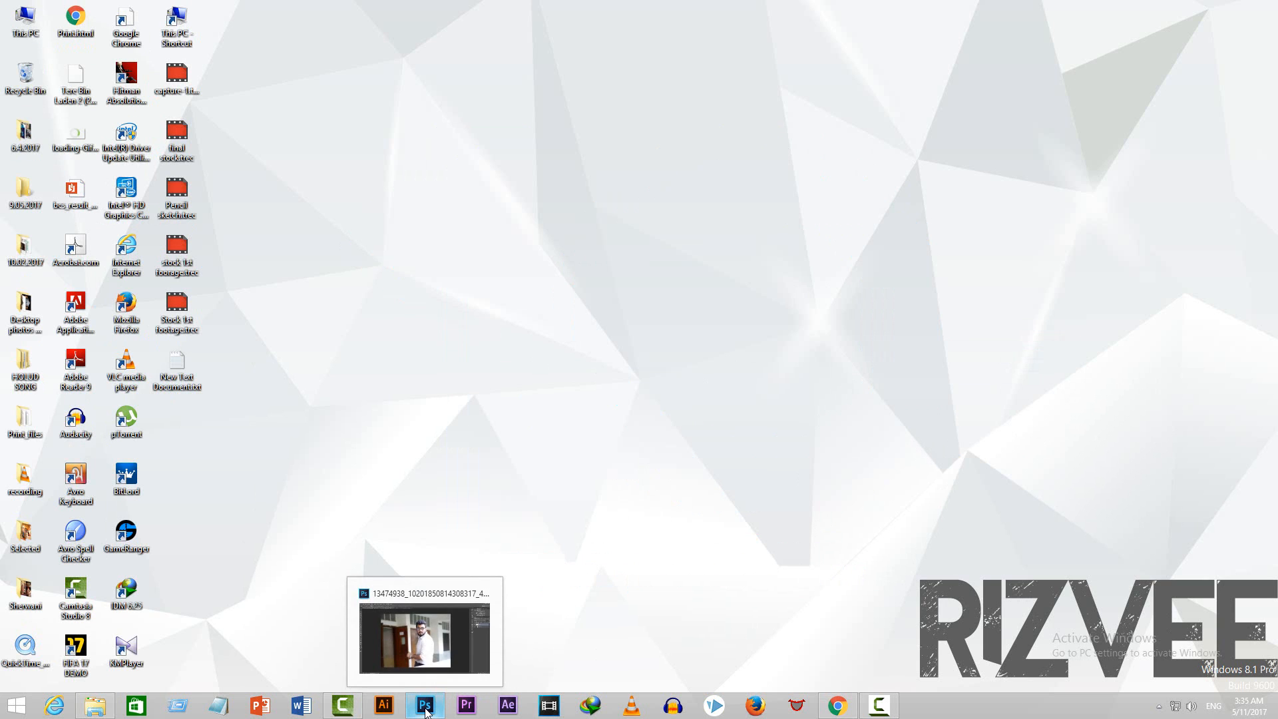
Step: Bring Photoshop forward and close the Untitled-1 document, leaving only the portrait photo
{"action": "left_click", "coordinate": [425, 705]}
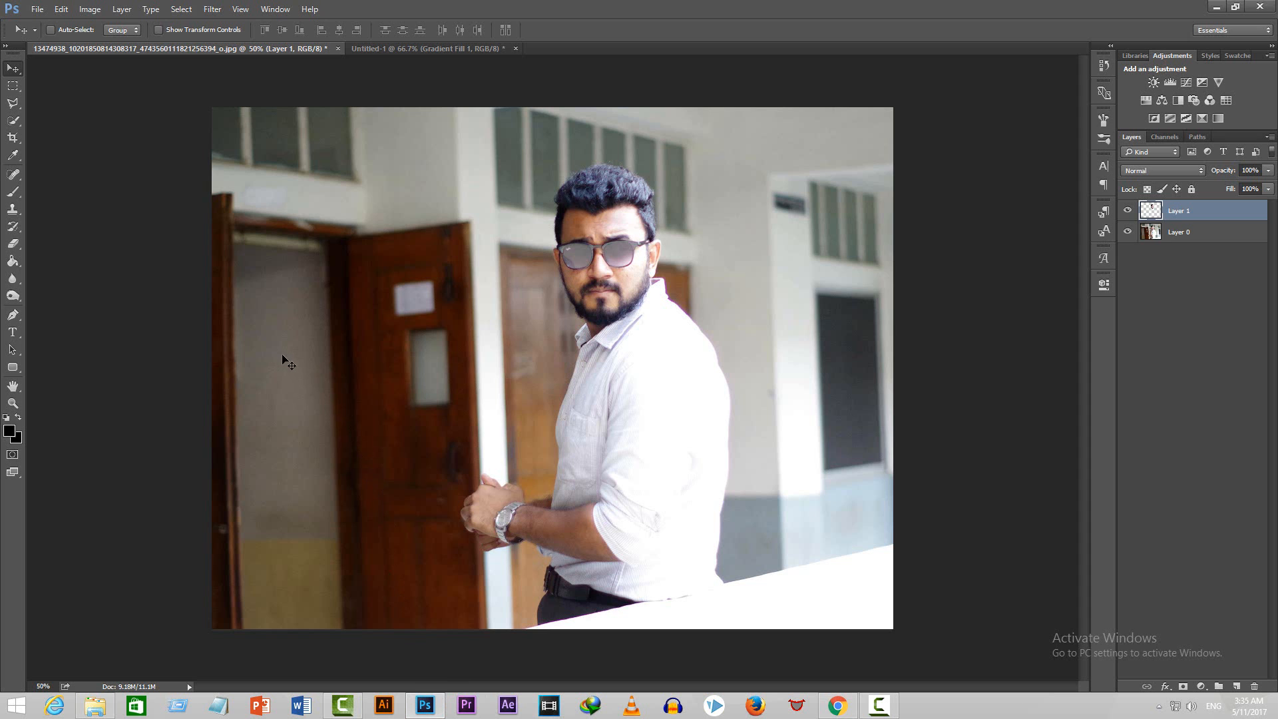
{"action": "left_click", "coordinate": [424, 47]}
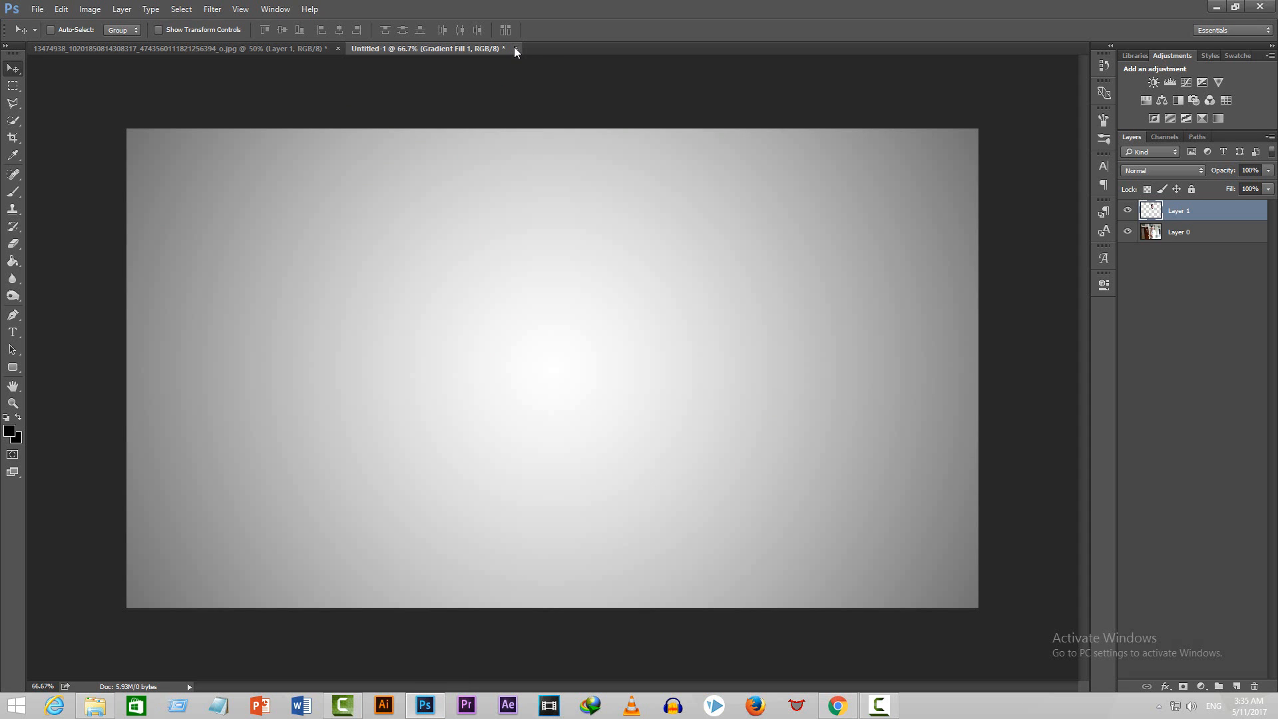
{"action": "left_click", "coordinate": [504, 48]}
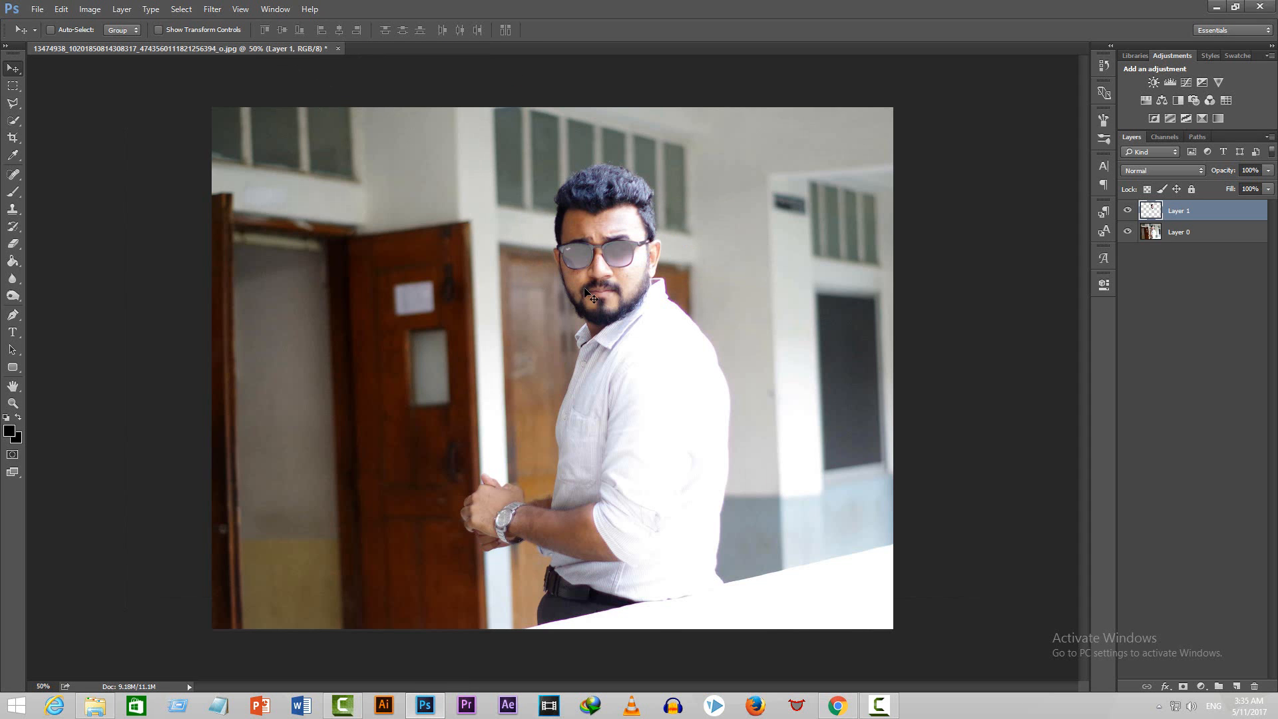
{"action": "mouse_move", "coordinate": [862, 459]}
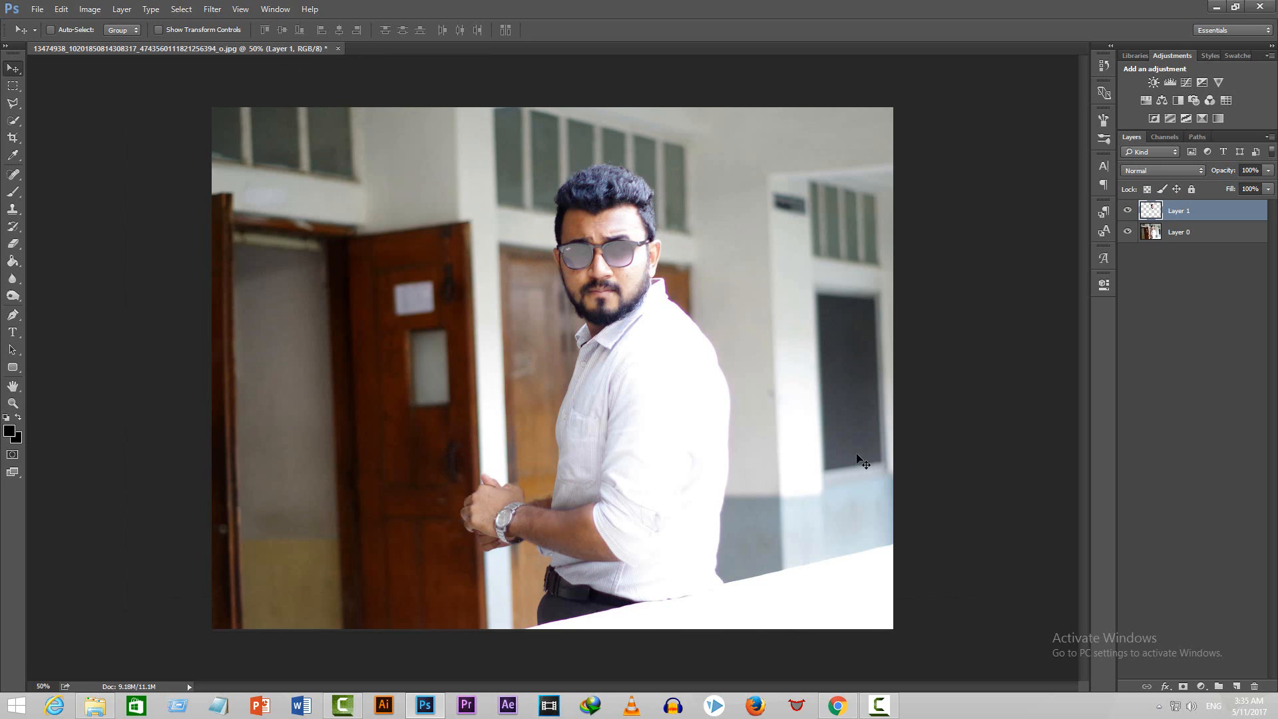
{"action": "mouse_move", "coordinate": [621, 303]}
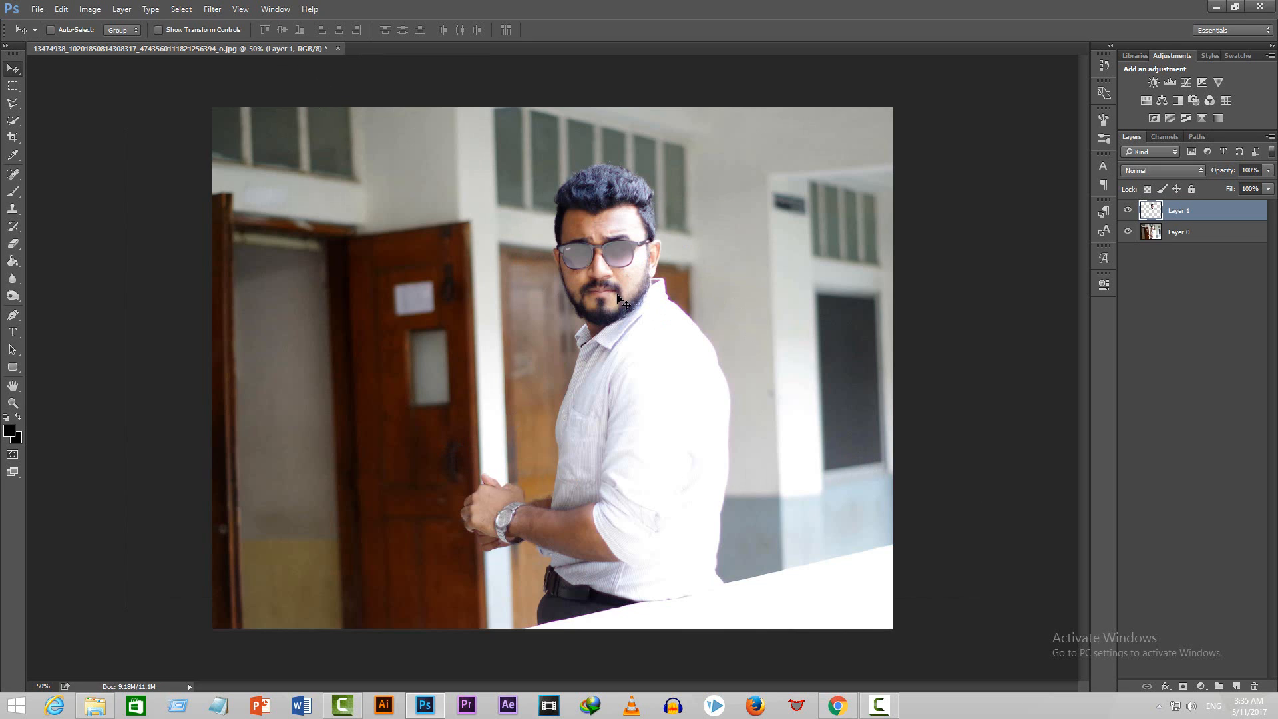
{"action": "mouse_move", "coordinate": [578, 367]}
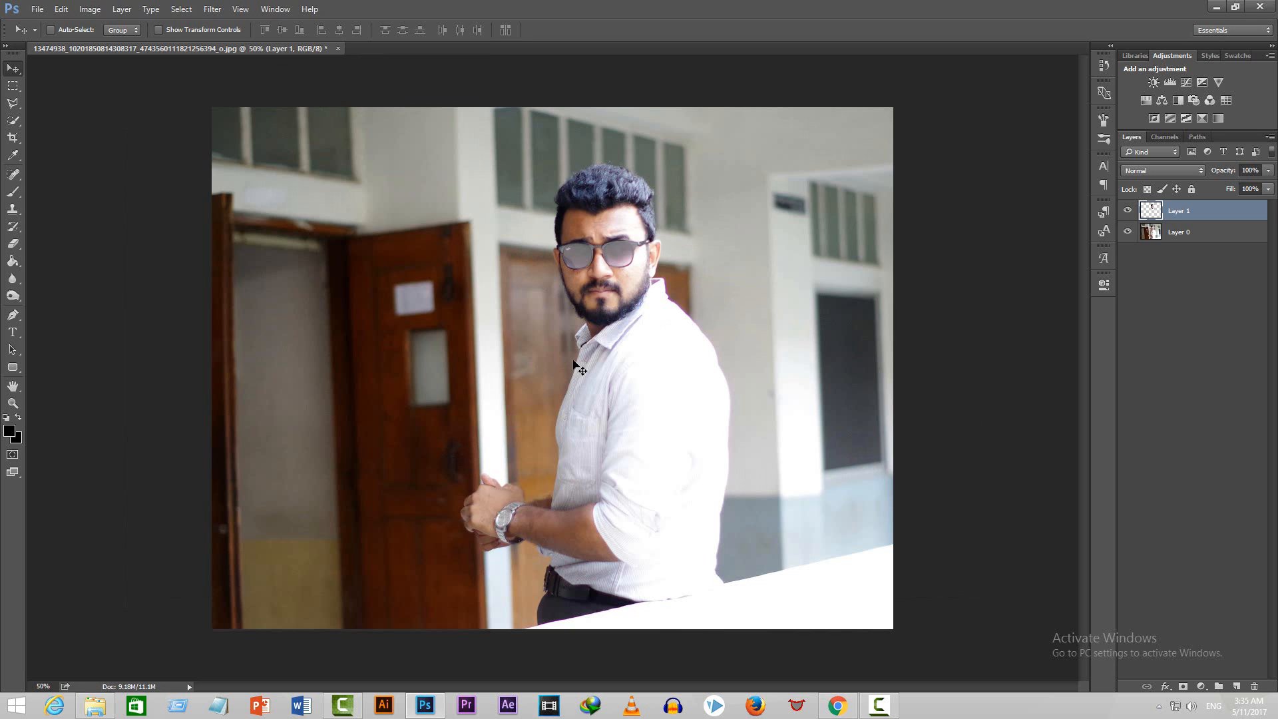
{"action": "mouse_move", "coordinate": [502, 382]}
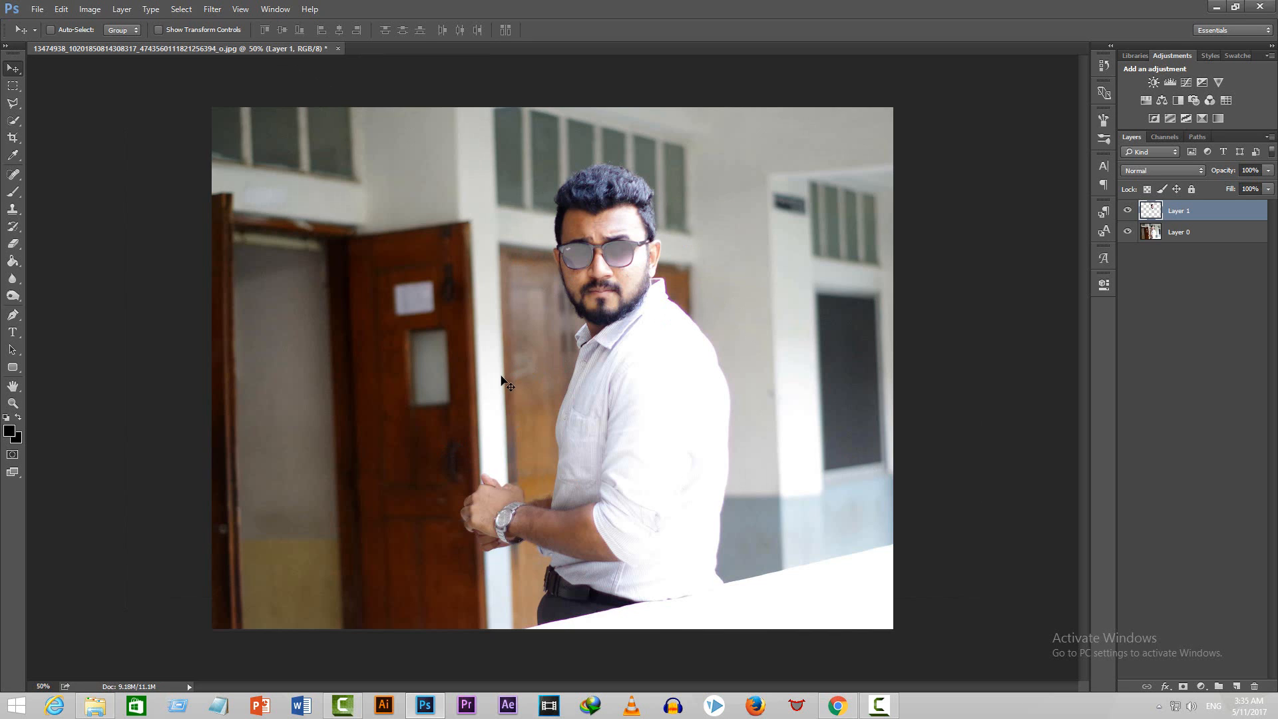
{"action": "mouse_move", "coordinate": [950, 331]}
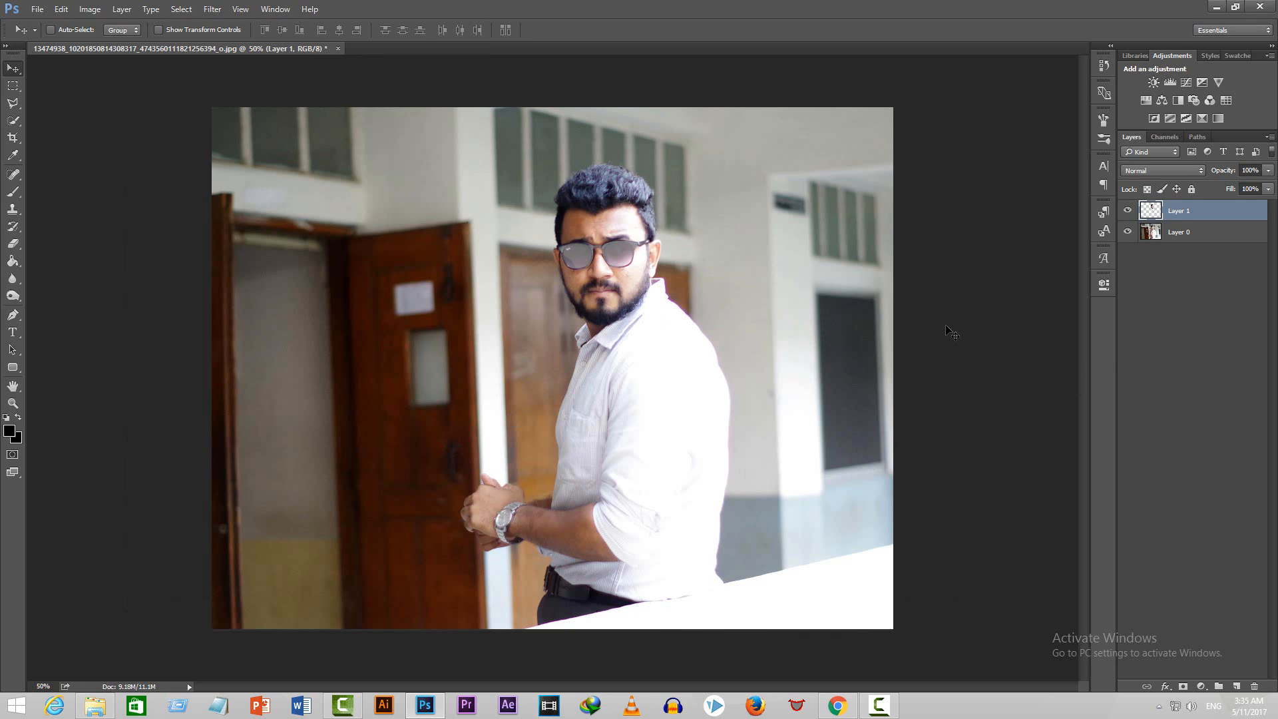
Step: Hide Layer 1, select the head on Layer 0, and rename Layer 1 'logo head'
{"action": "left_click", "coordinate": [1179, 232]}
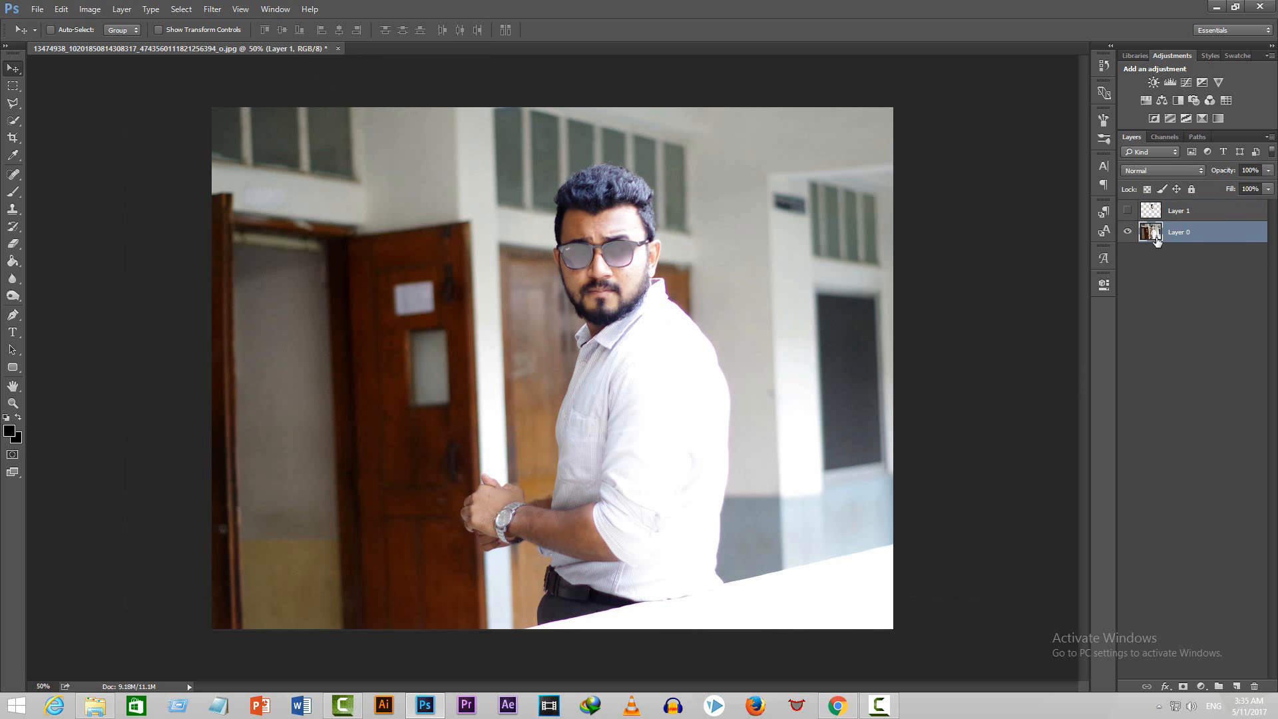
{"action": "left_click", "coordinate": [1177, 232]}
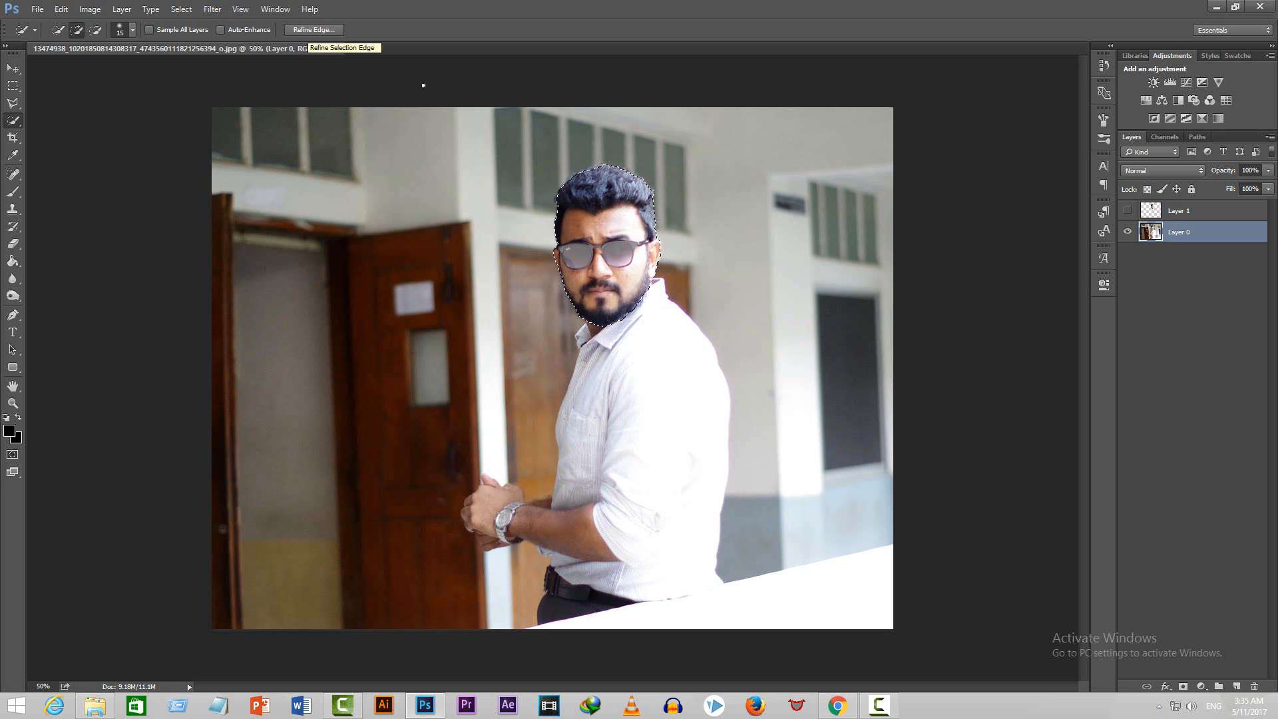
{"action": "left_click", "coordinate": [1128, 214]}
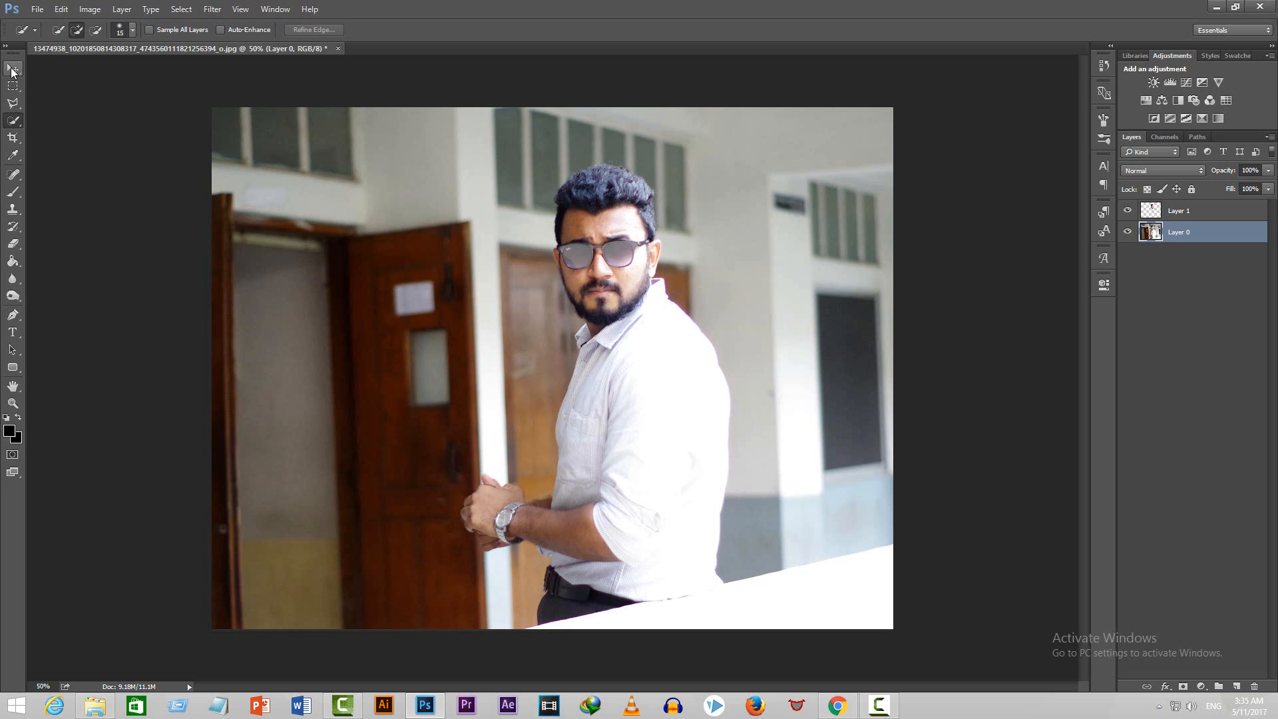
{"action": "double_click", "coordinate": [1178, 210]}
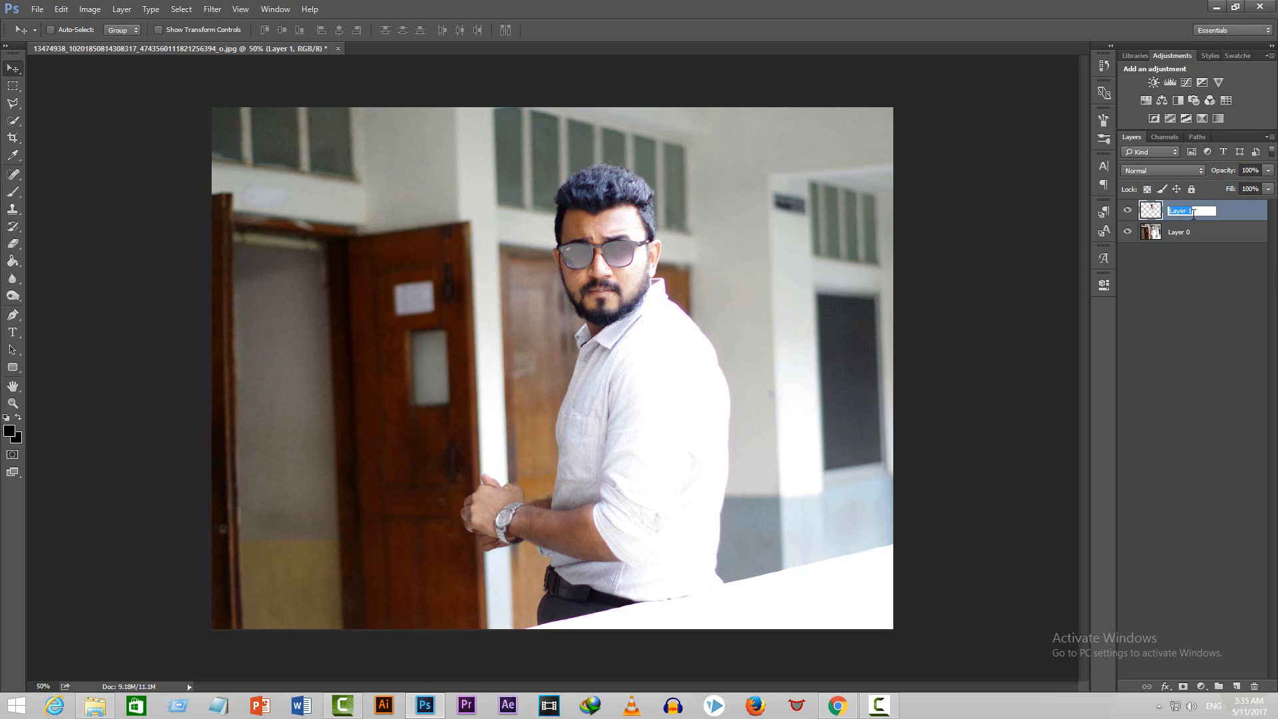
{"action": "type", "text": "logo head"}
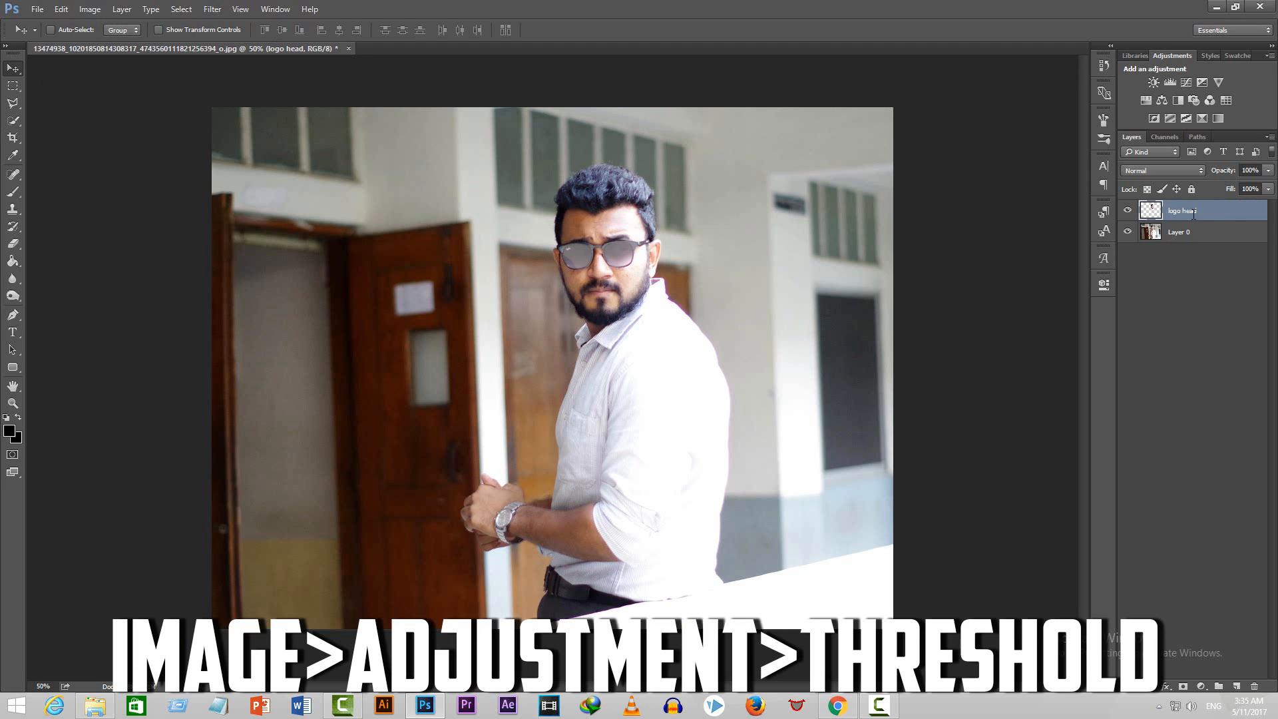
Step: Apply Image > Adjustments > Threshold at level 107 to the logo head layer
{"action": "left_click", "coordinate": [89, 9]}
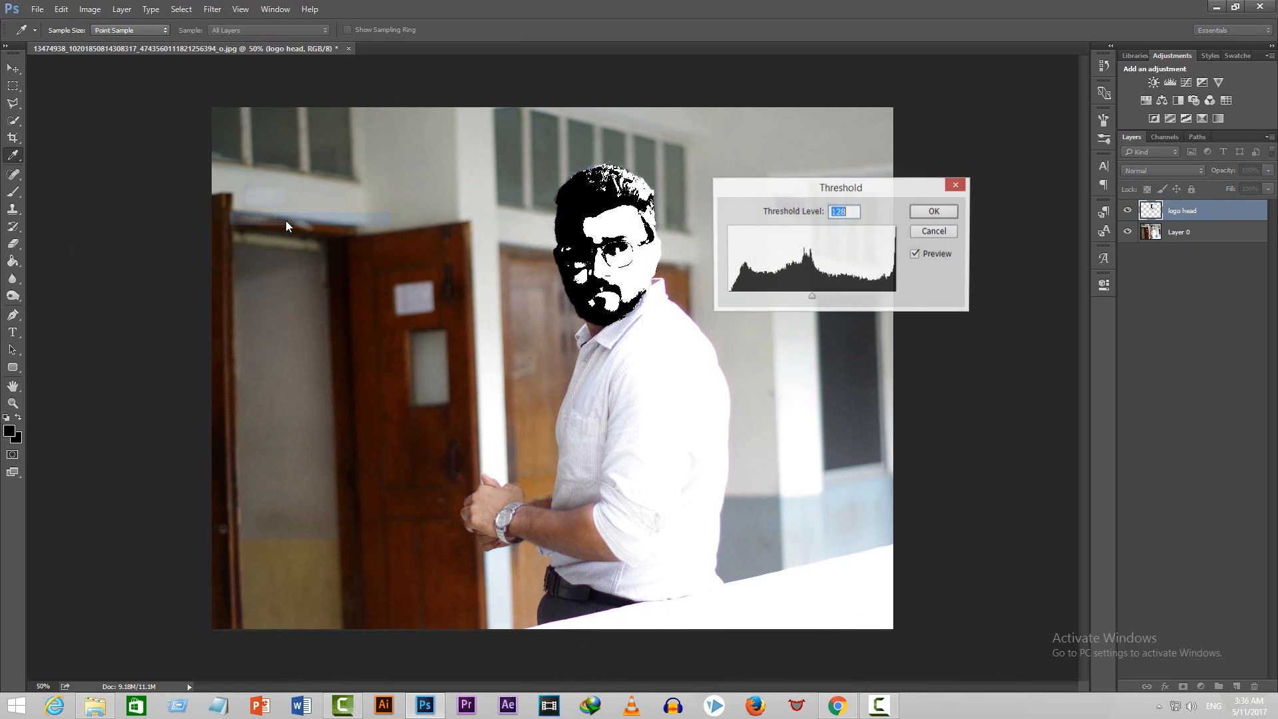
{"action": "left_click", "coordinate": [842, 211]}
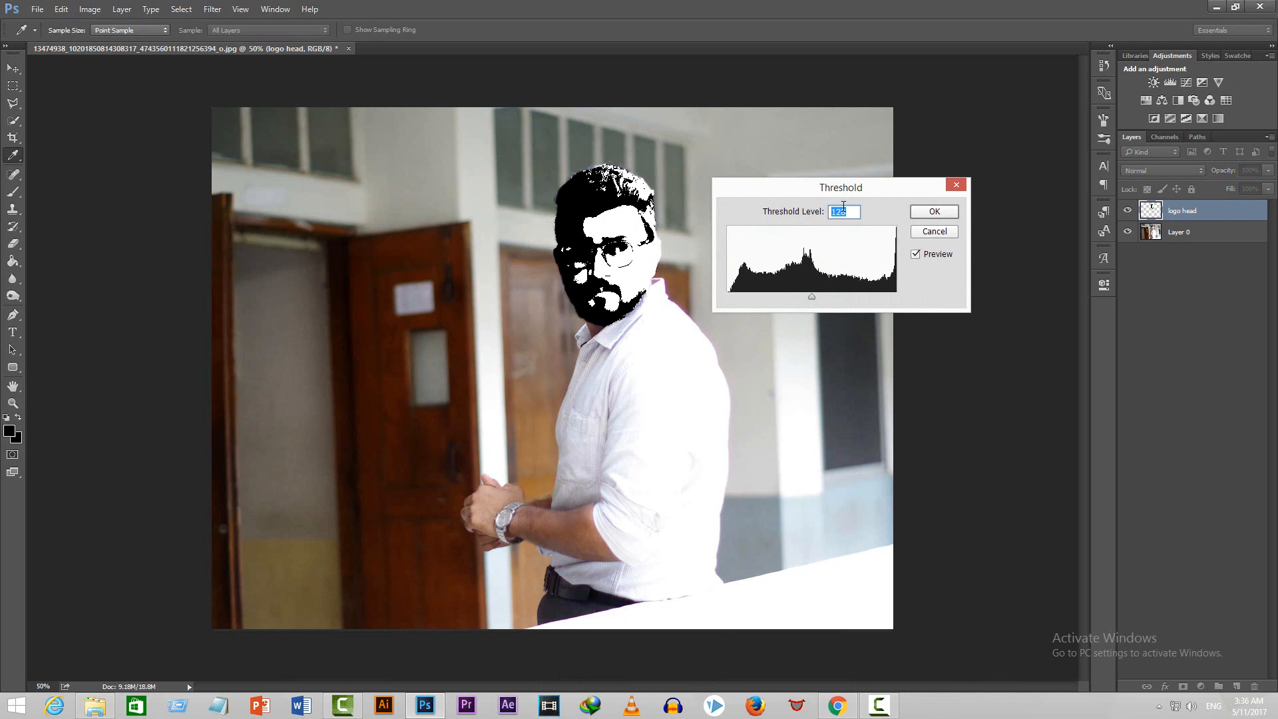
{"action": "type", "text": "107"}
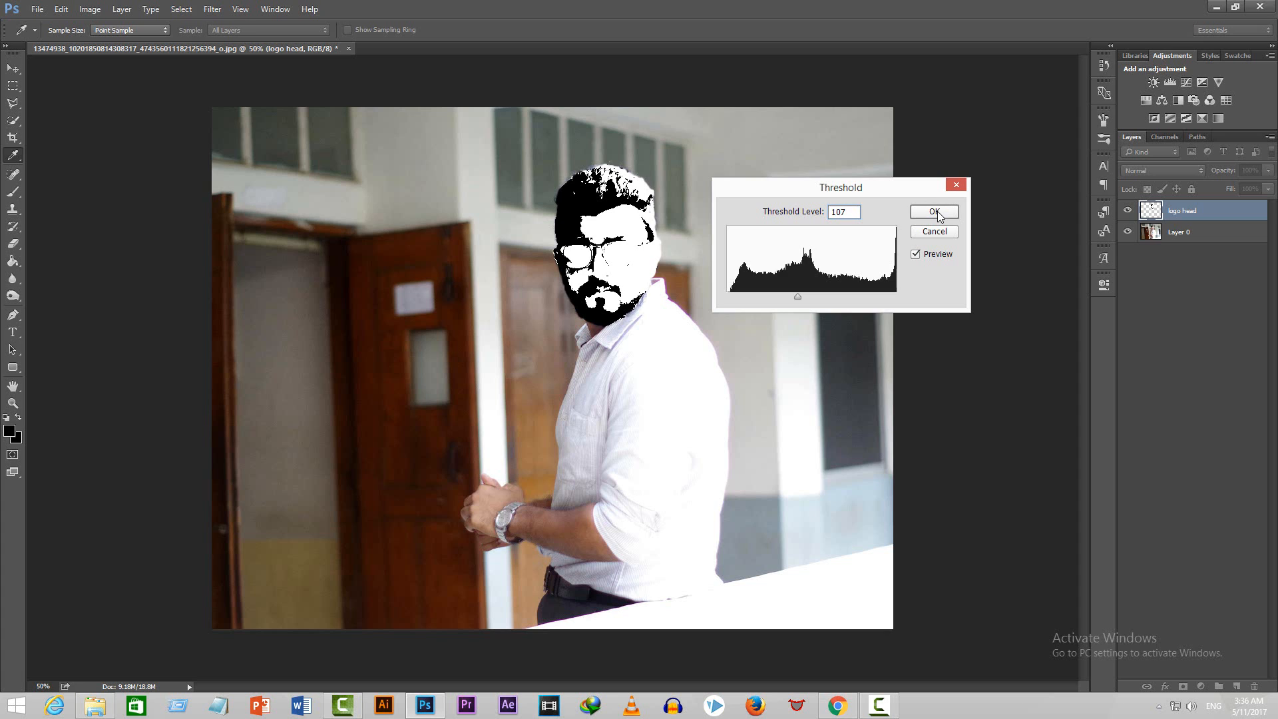
{"action": "left_click", "coordinate": [933, 211]}
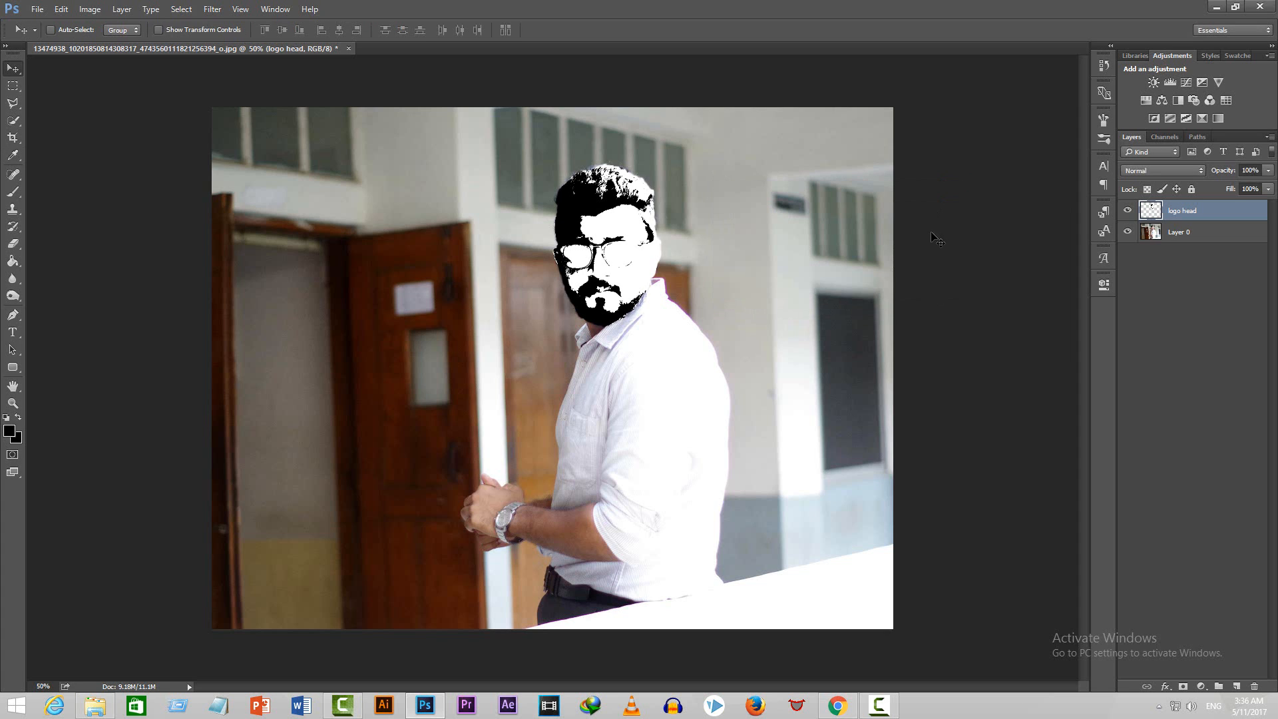
{"action": "mouse_move", "coordinate": [513, 128]}
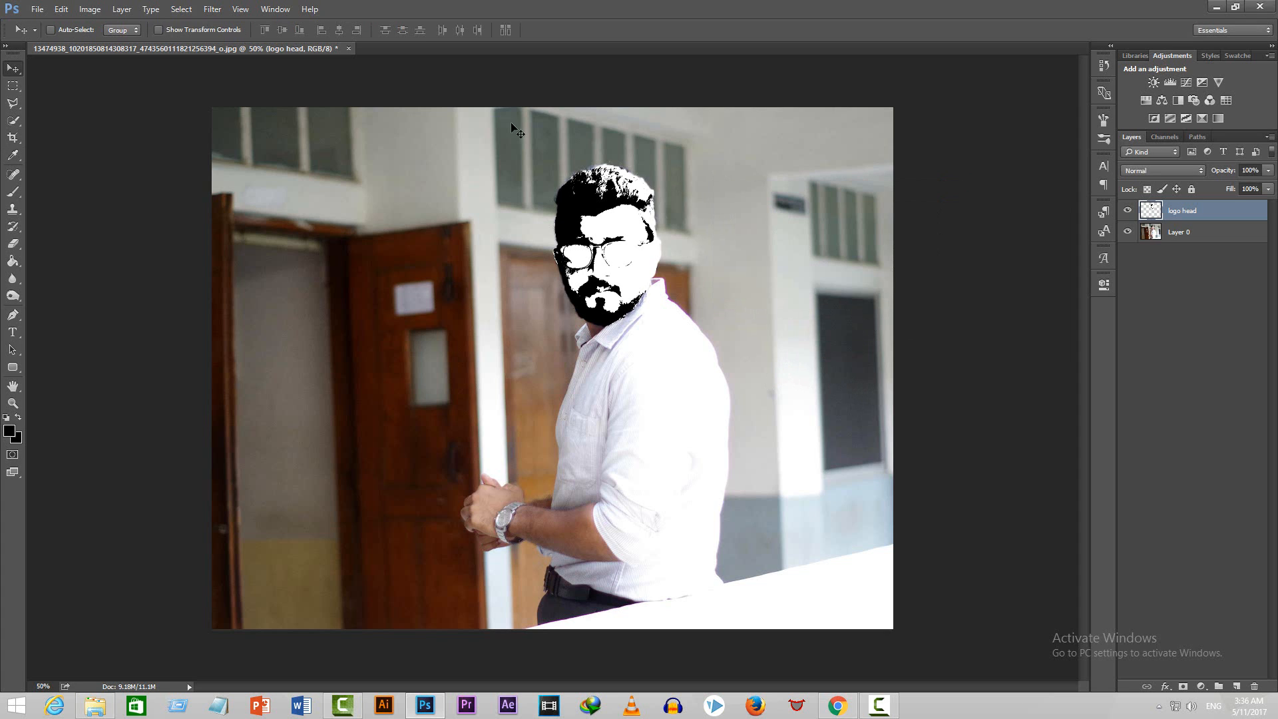
Step: Use Select > Color Range to select the black areas of the head
{"action": "left_click", "coordinate": [181, 9]}
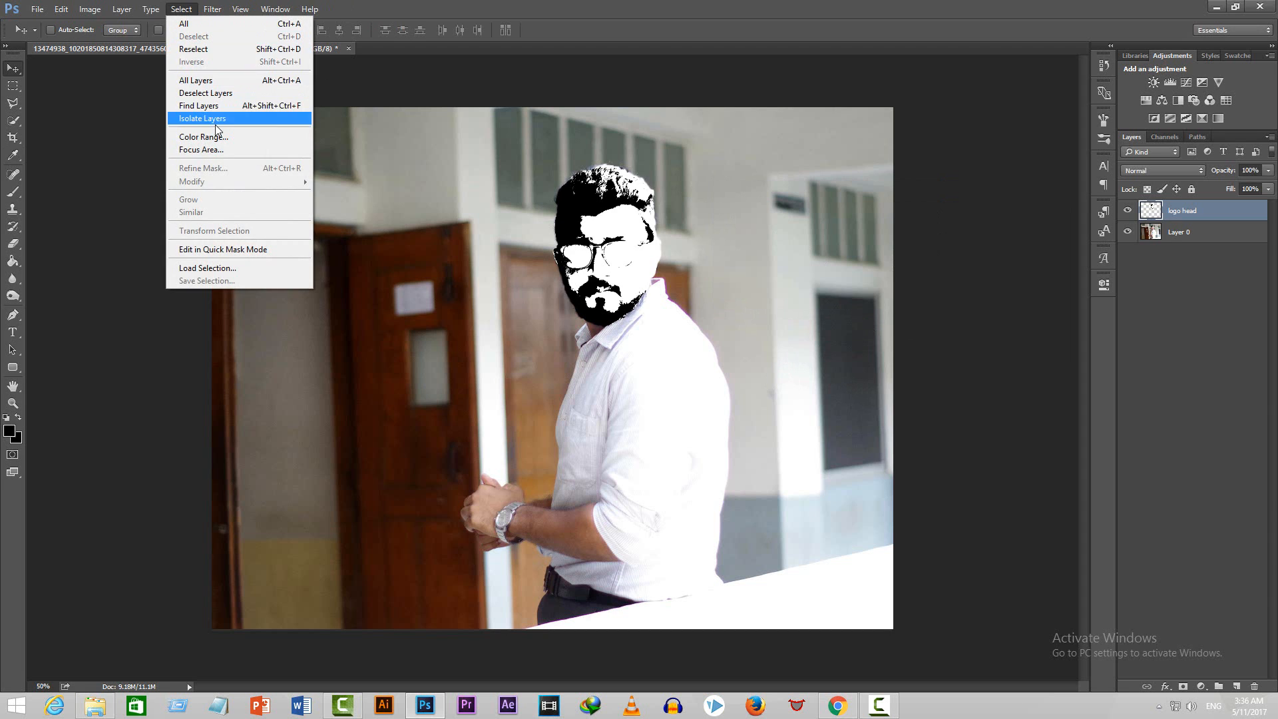
{"action": "left_click", "coordinate": [203, 136]}
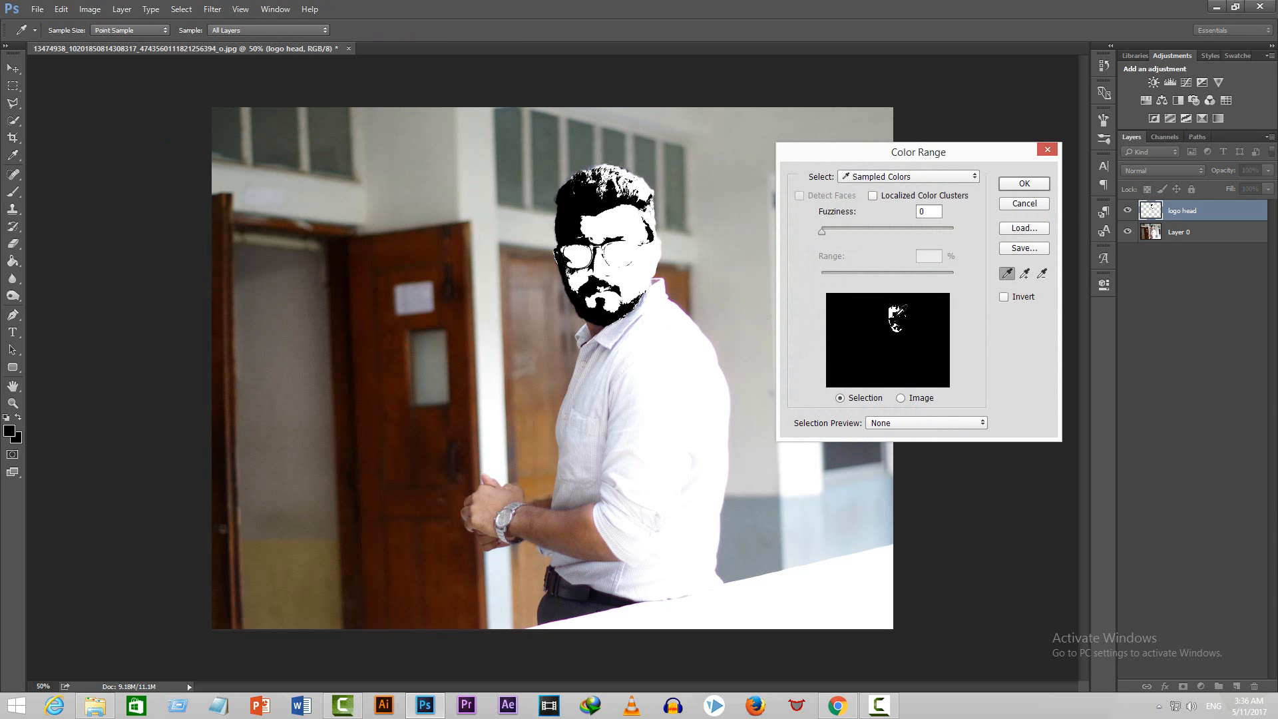
{"action": "mouse_move", "coordinate": [689, 228]}
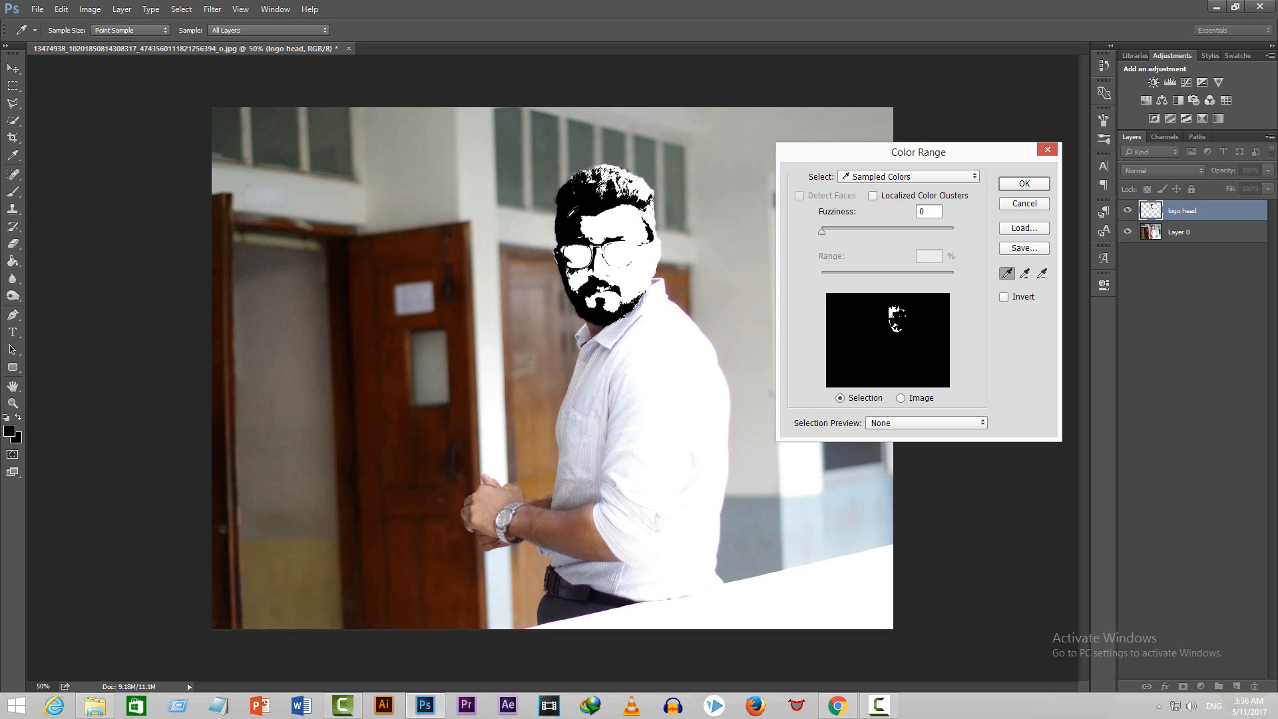
{"action": "mouse_move", "coordinate": [994, 187]}
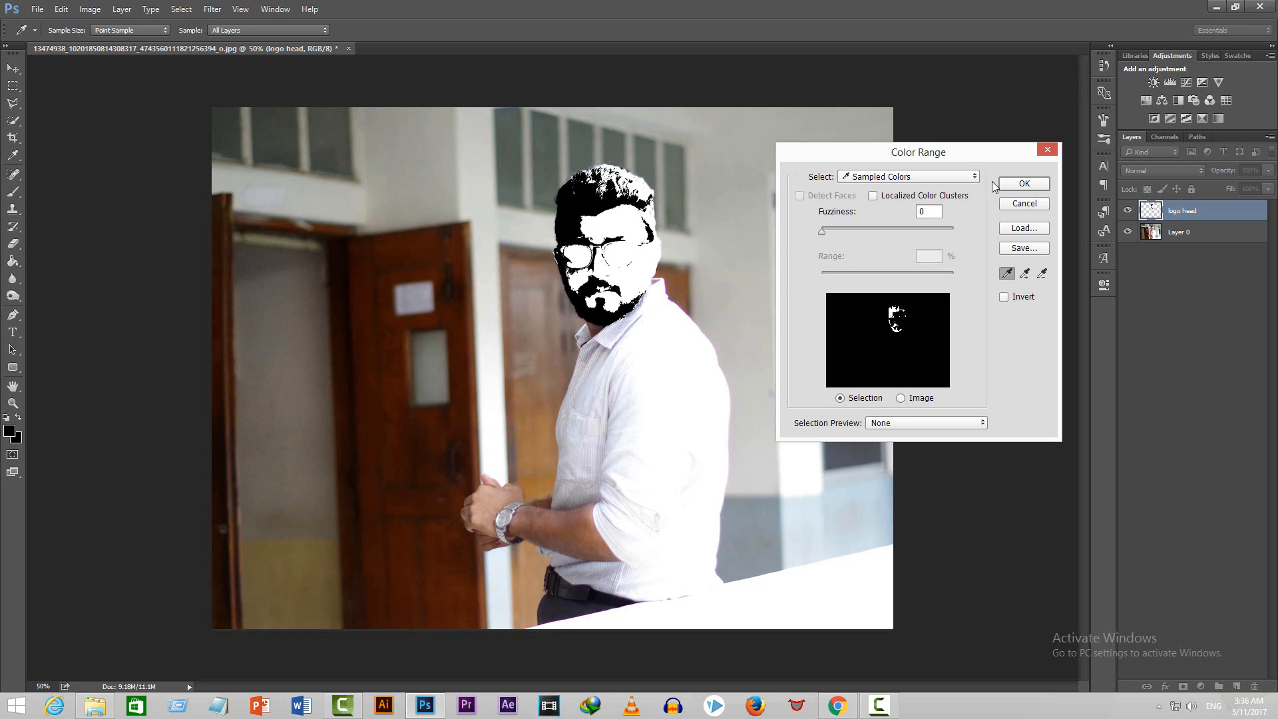
{"action": "left_click", "coordinate": [1024, 203]}
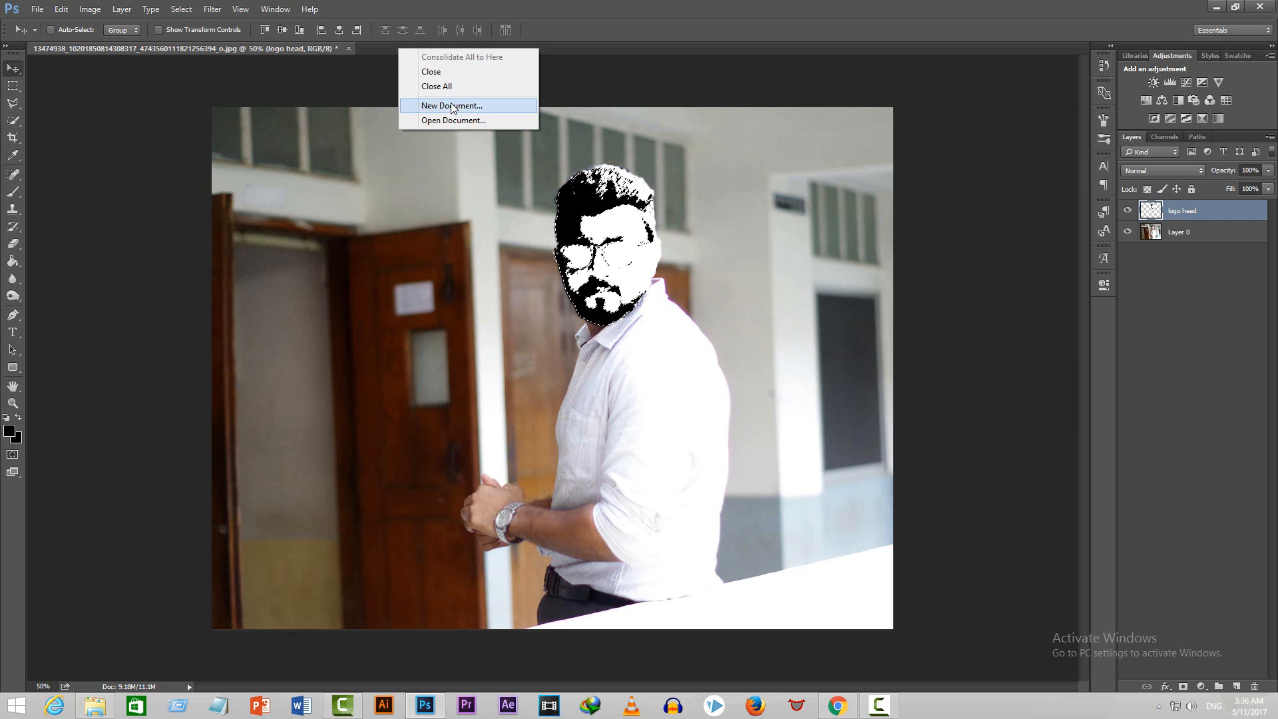
Step: Create a new blank 1920×1080 document at 300 ppi
{"action": "left_click", "coordinate": [451, 106]}
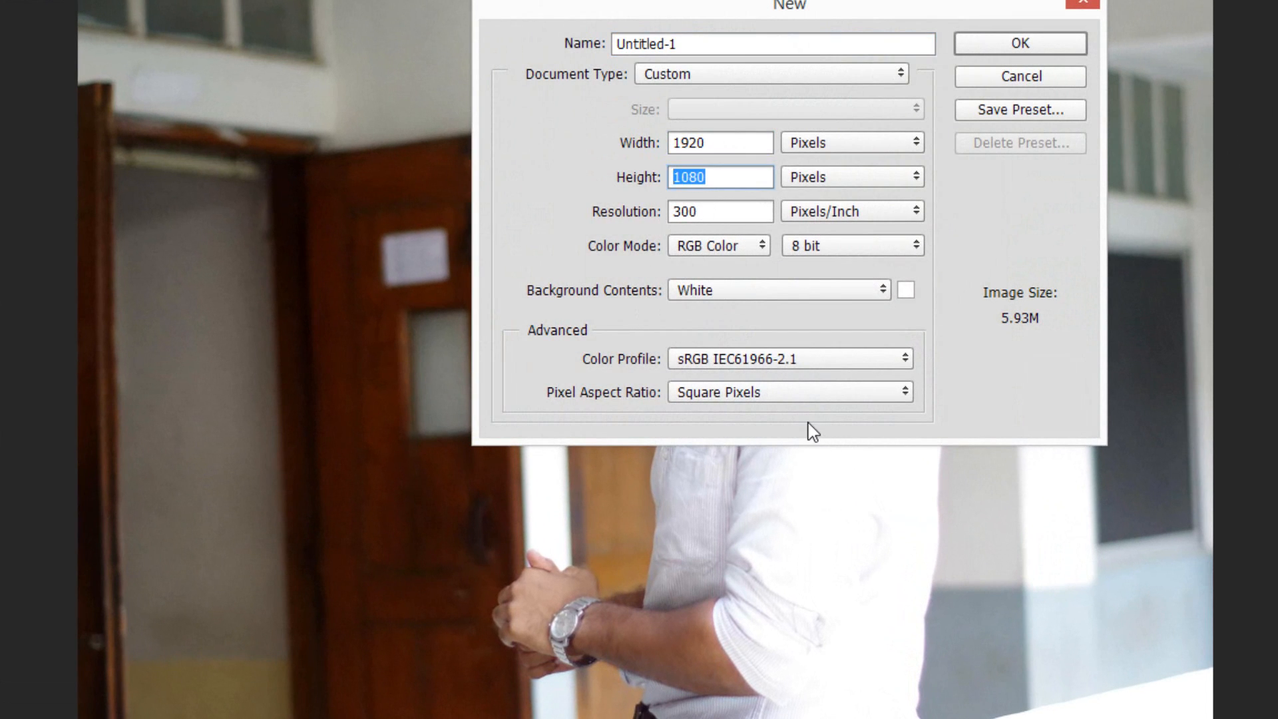
{"action": "mouse_move", "coordinate": [707, 306]}
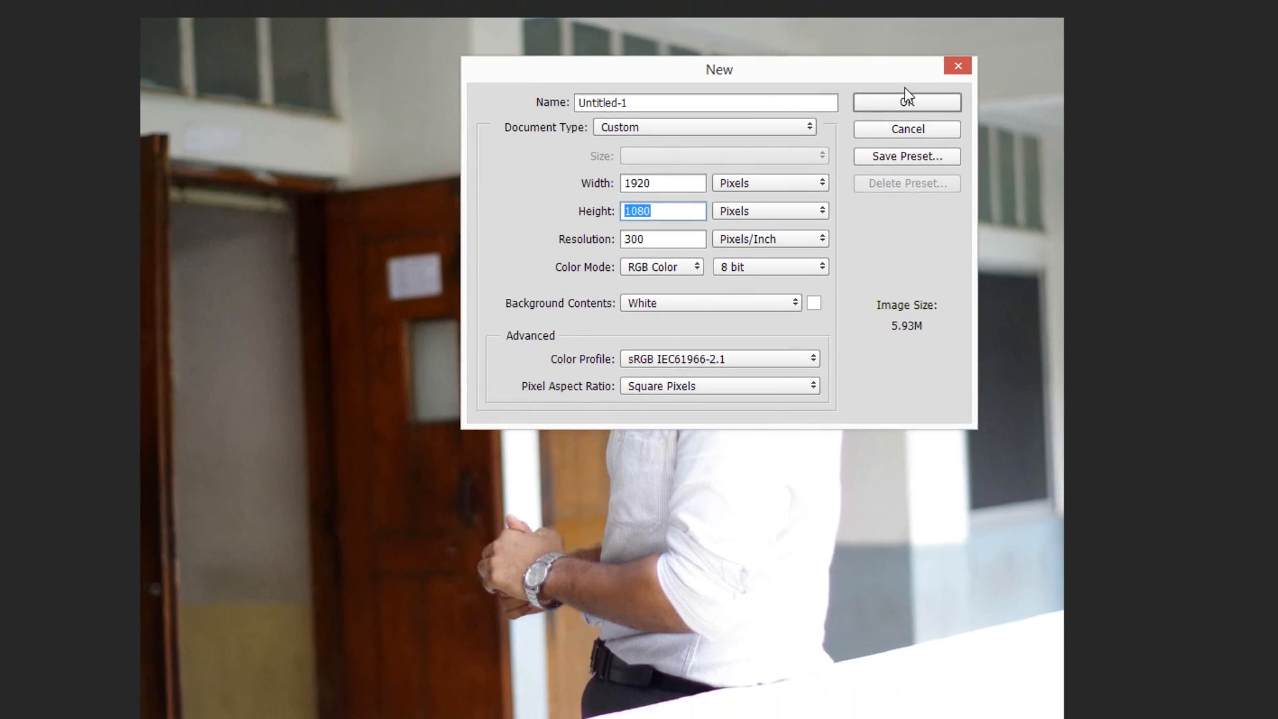
{"action": "left_click", "coordinate": [905, 102]}
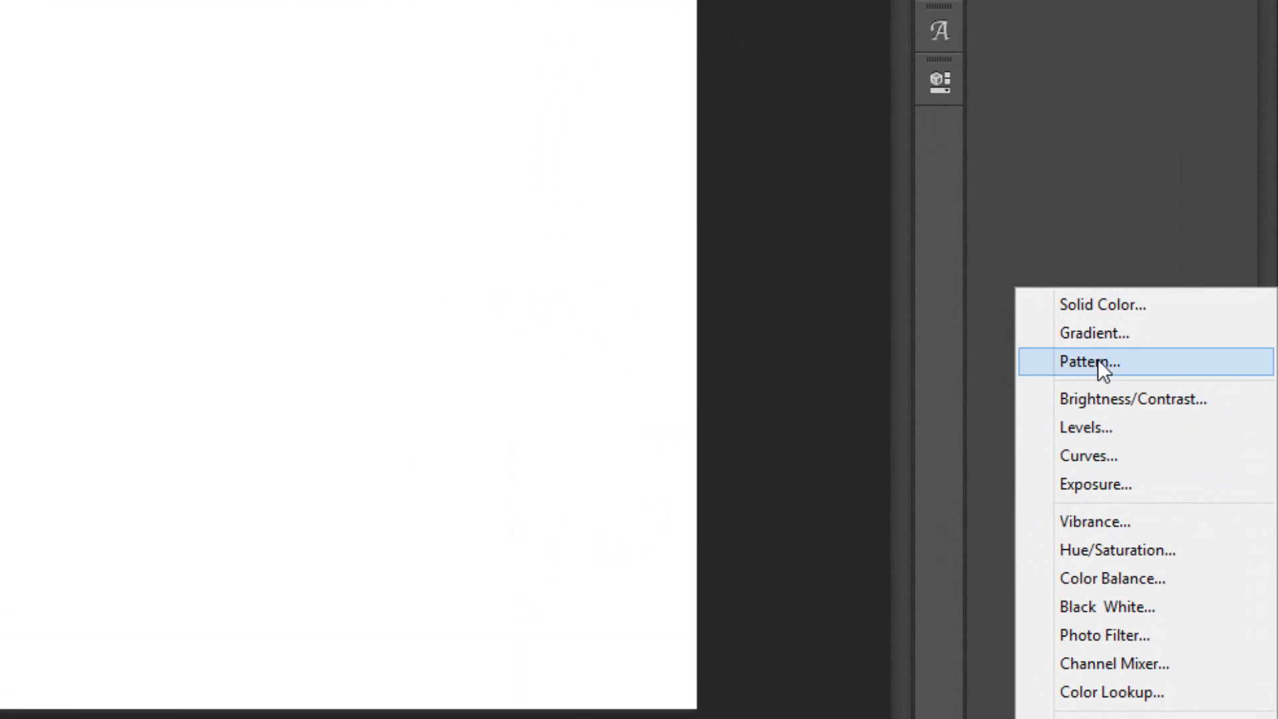
Step: Add a radial black-to-white Gradient Fill layer with scale 375
{"action": "left_click", "coordinate": [1094, 333]}
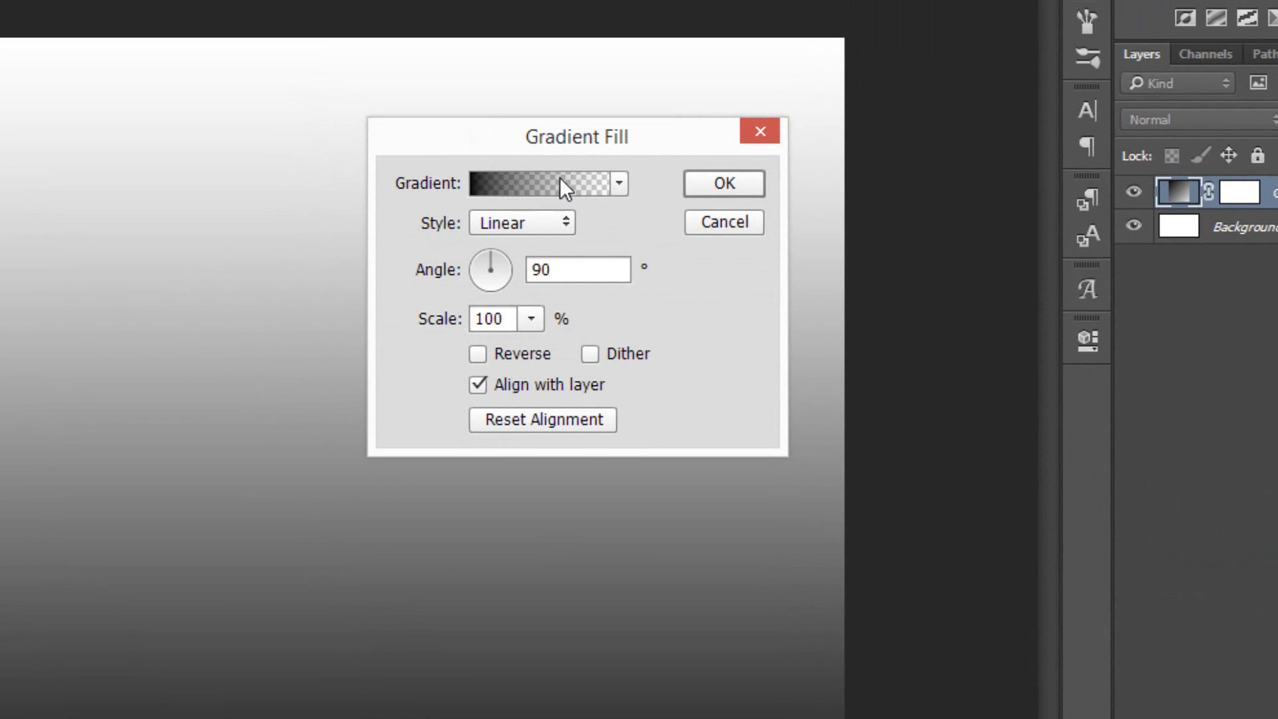
{"action": "left_click", "coordinate": [538, 184]}
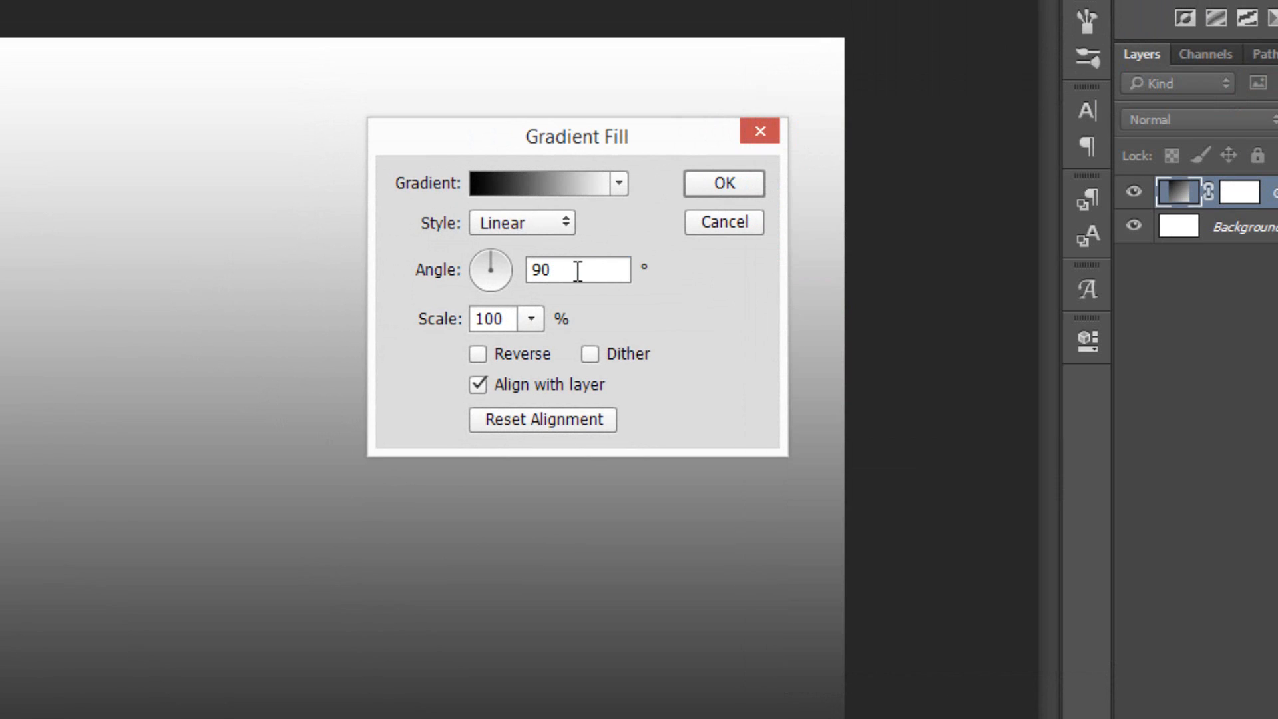
{"action": "left_click", "coordinate": [520, 223]}
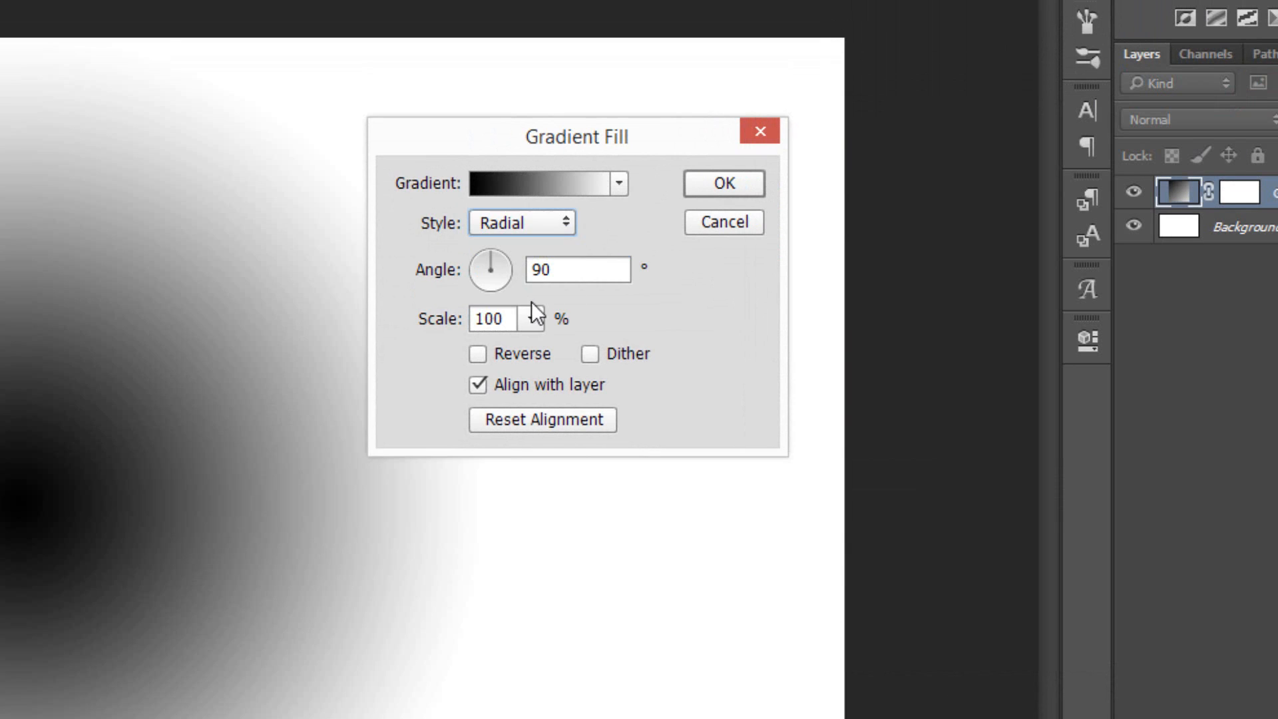
{"action": "triple_click", "coordinate": [488, 318]}
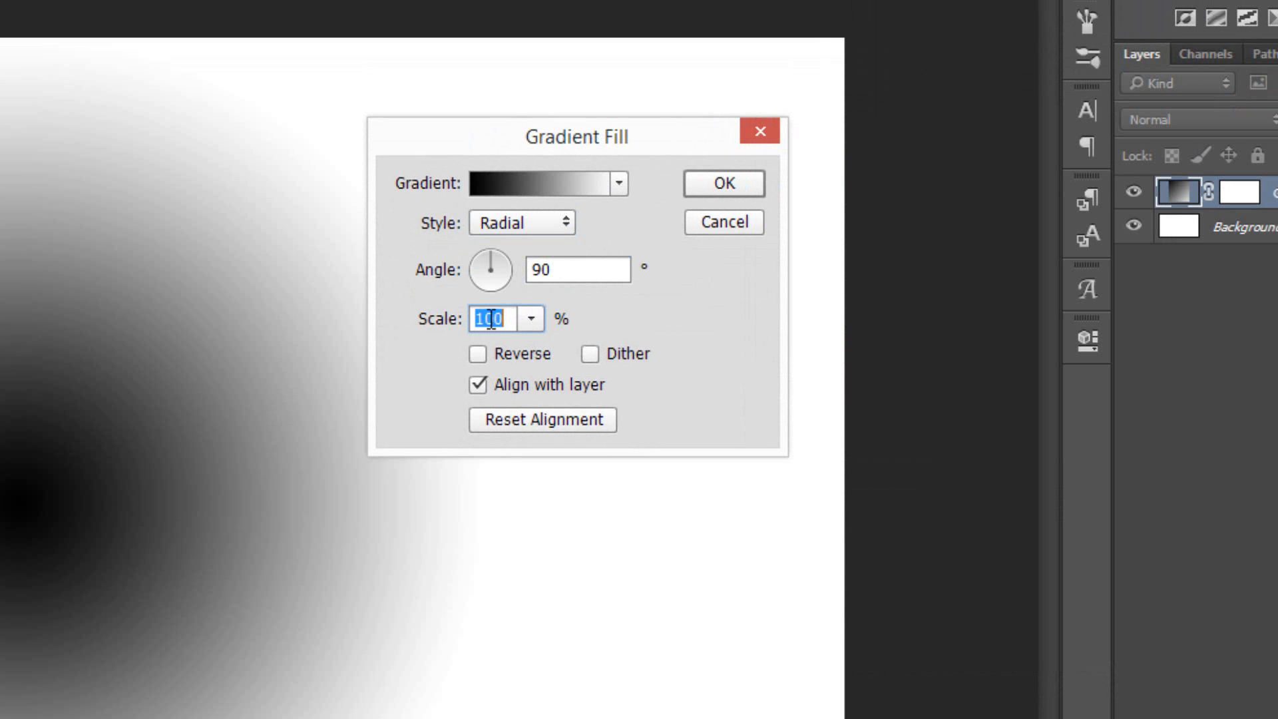
{"action": "type", "text": "375"}
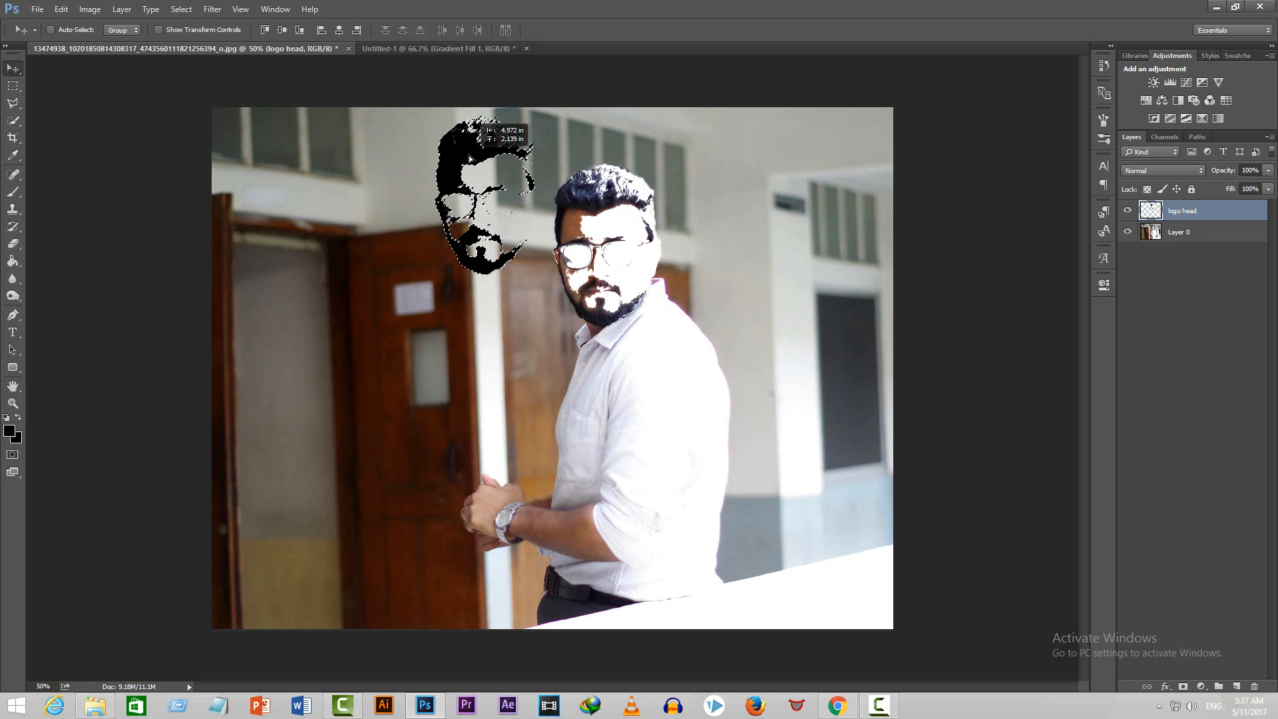
Step: Drag the head cutout onto the Untitled-1 gradient canvas and start scaling it with Ctrl+T
{"action": "left_click_drag", "start_coordinate": [489, 204], "coordinate": [440, 106]}
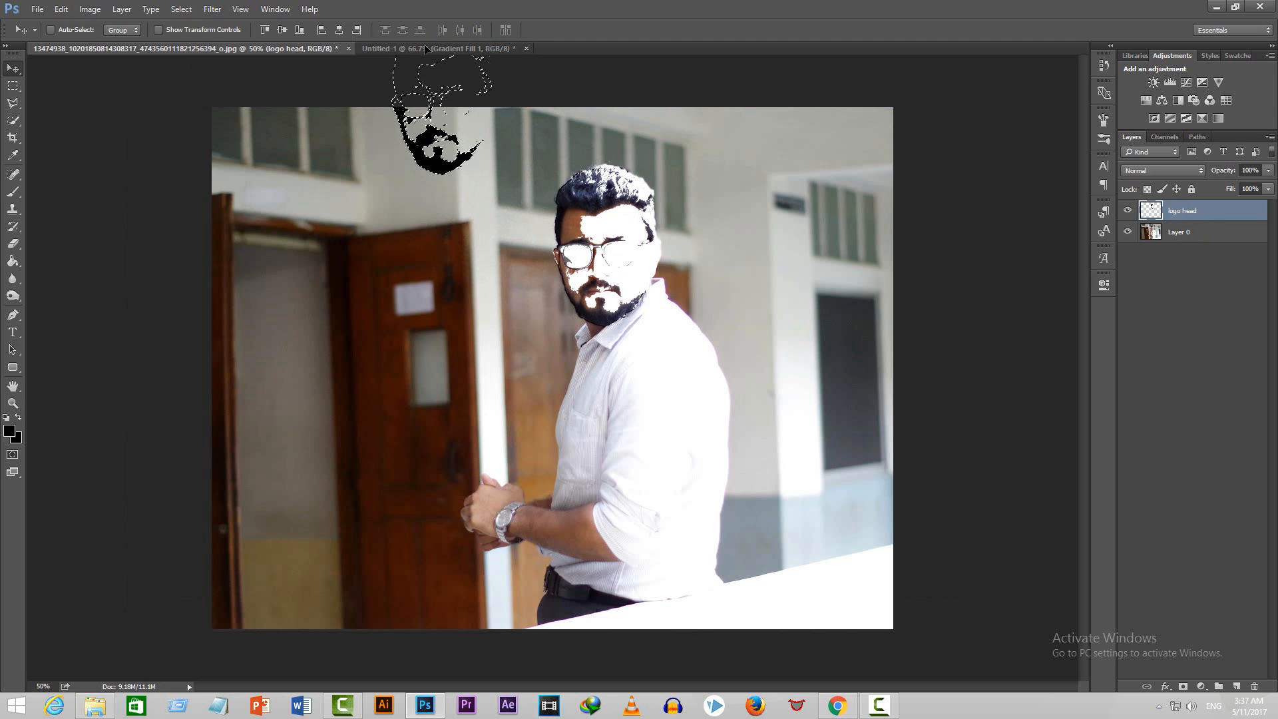
{"action": "left_click", "coordinate": [394, 48]}
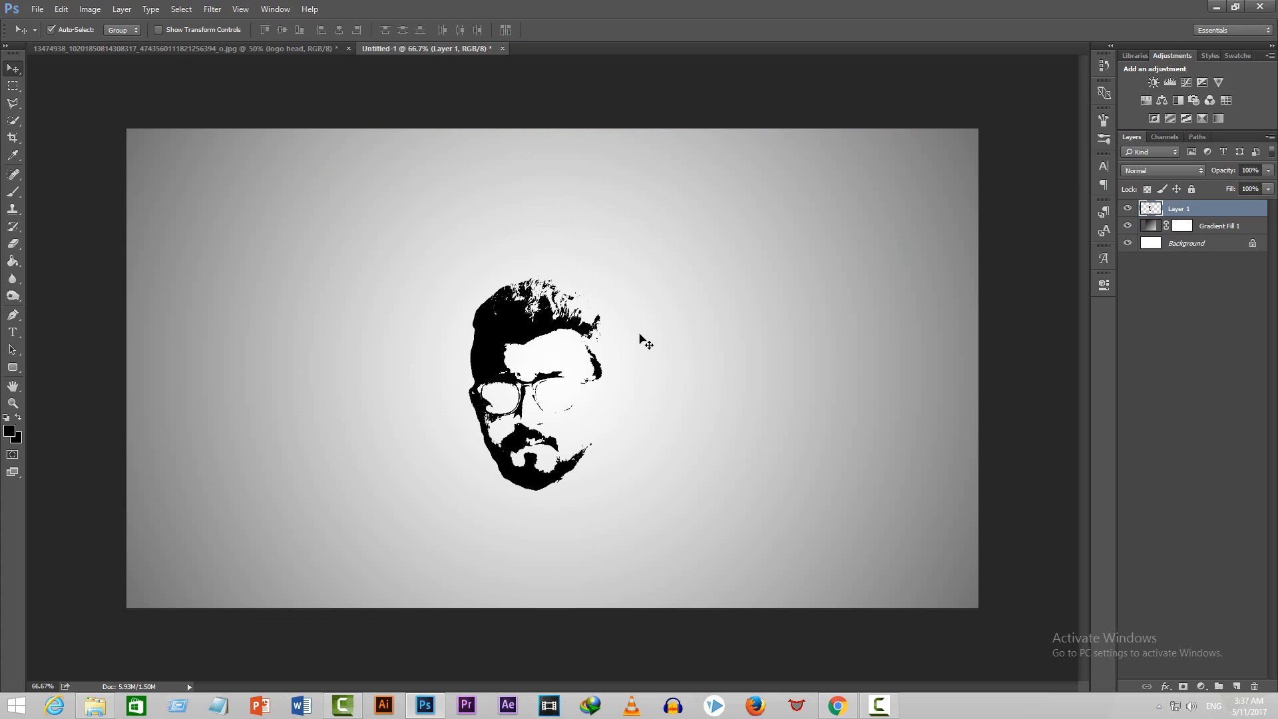
{"action": "key", "text": "ctrl+t"}
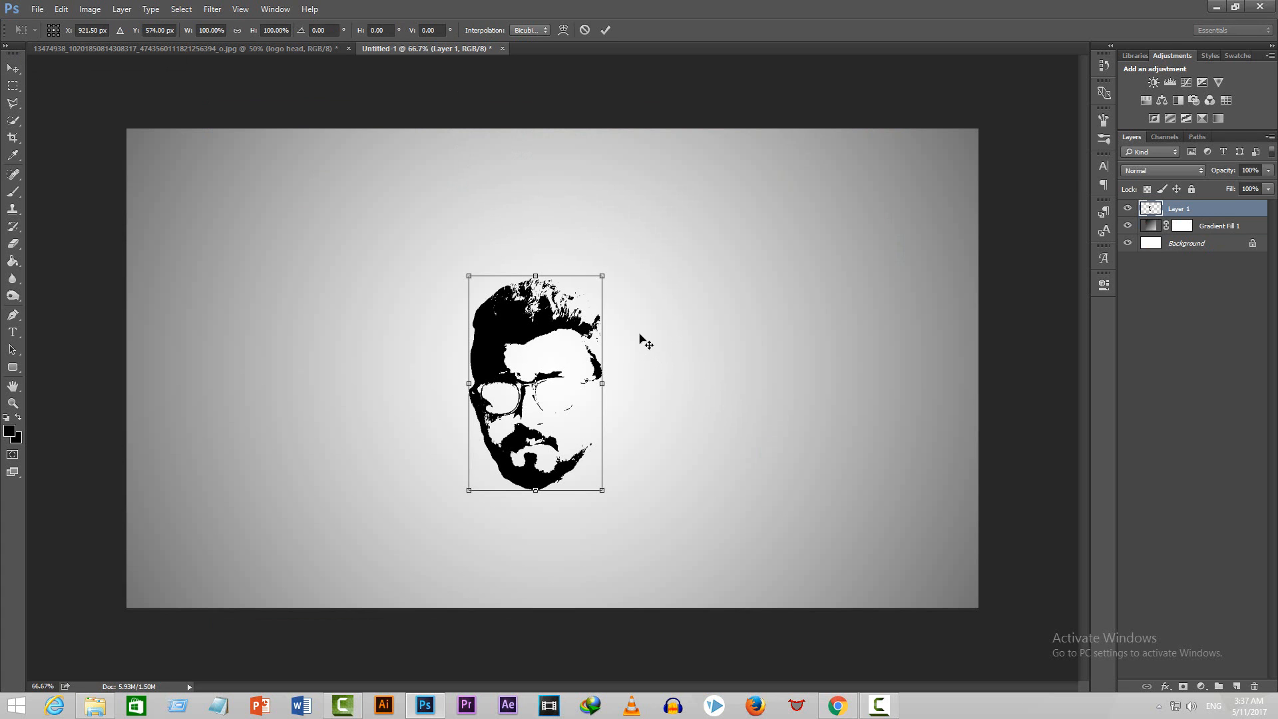
{"action": "mouse_move", "coordinate": [603, 275]}
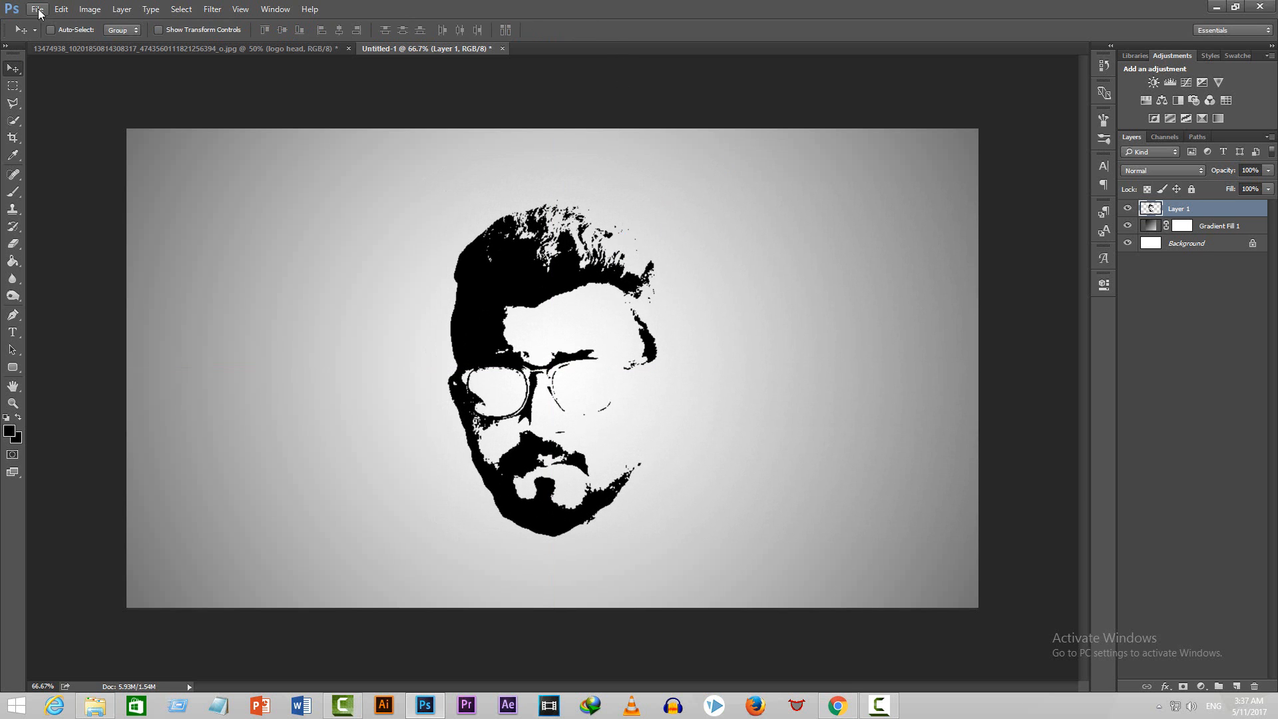
{"action": "mouse_move", "coordinate": [72, 259]}
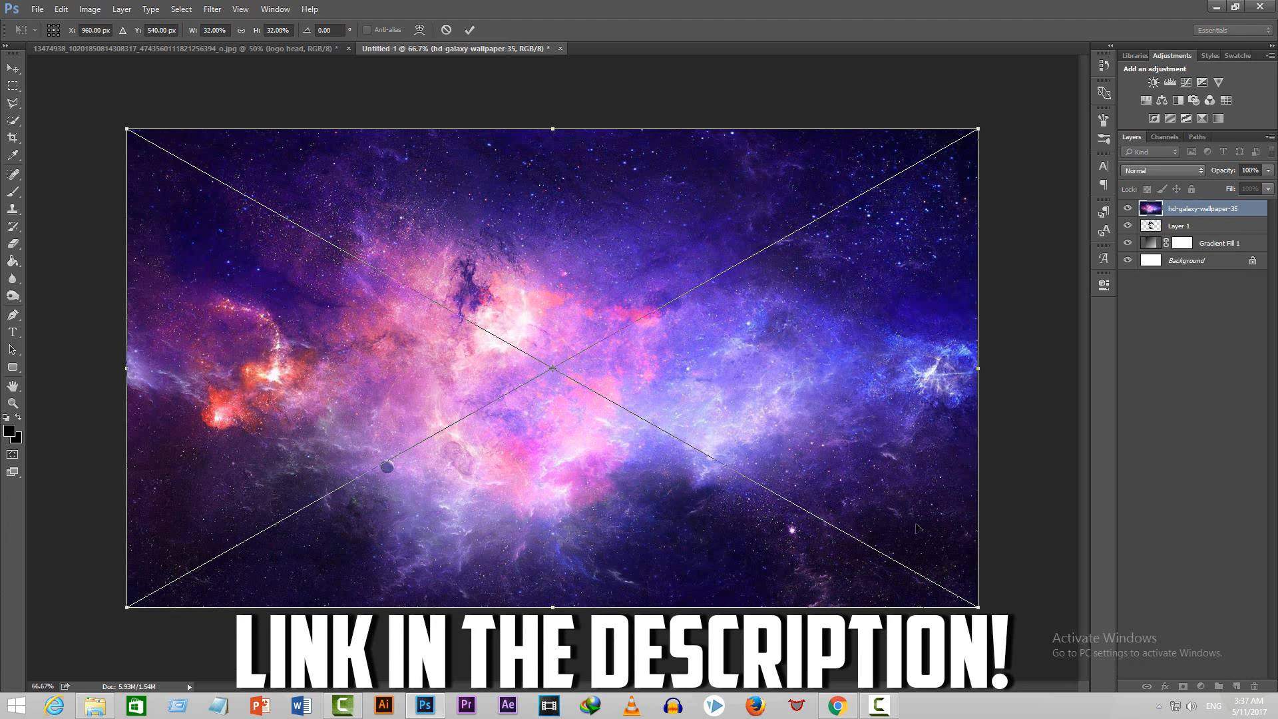
Step: Commit the canvas-filling galaxy wallpaper placement as the top layer
{"action": "left_click", "coordinate": [469, 29]}
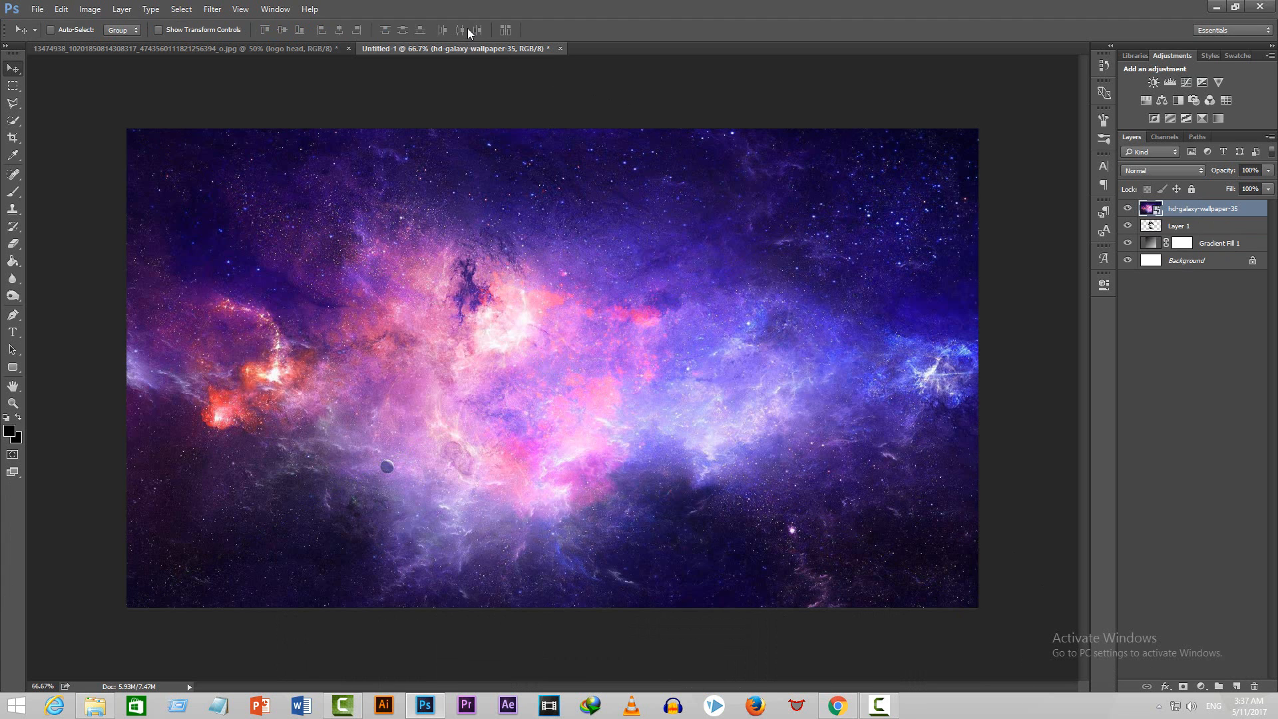
{"action": "left_click", "coordinate": [1190, 281]}
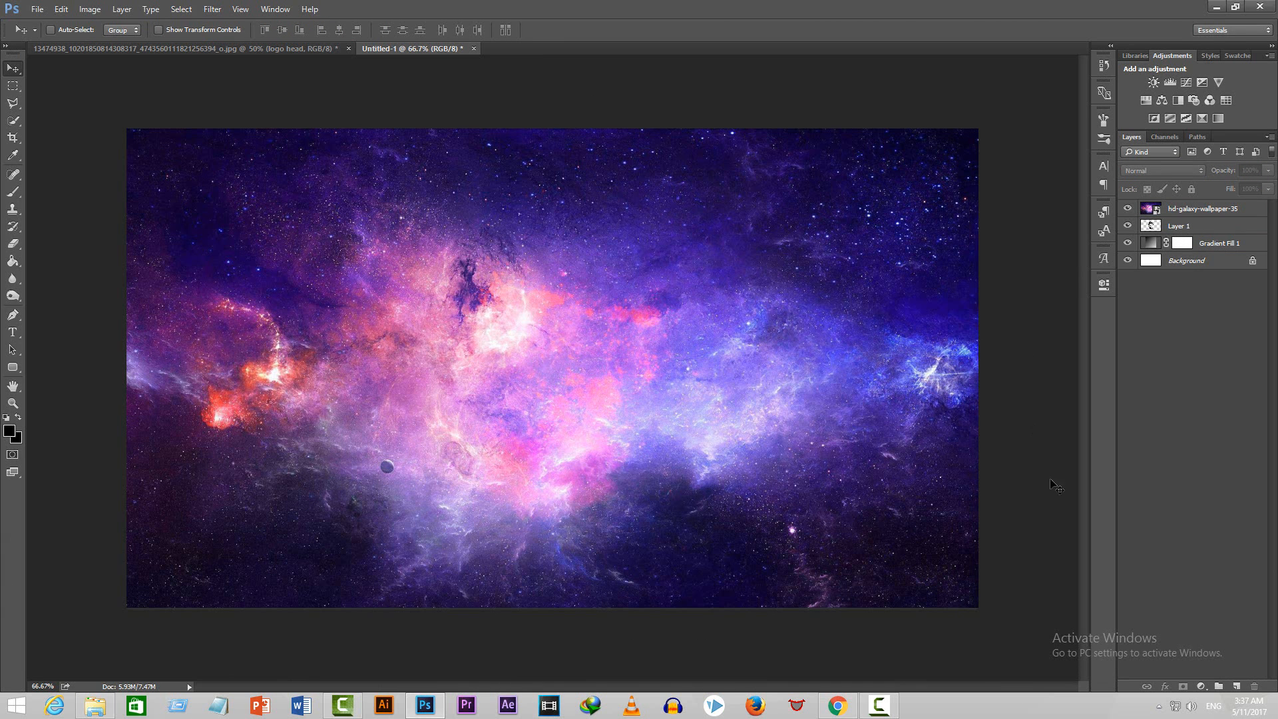
Step: Clip the galaxy layer to the head layer using Ctrl+Alt+G
{"action": "key", "text": "ctrl+alt+g"}
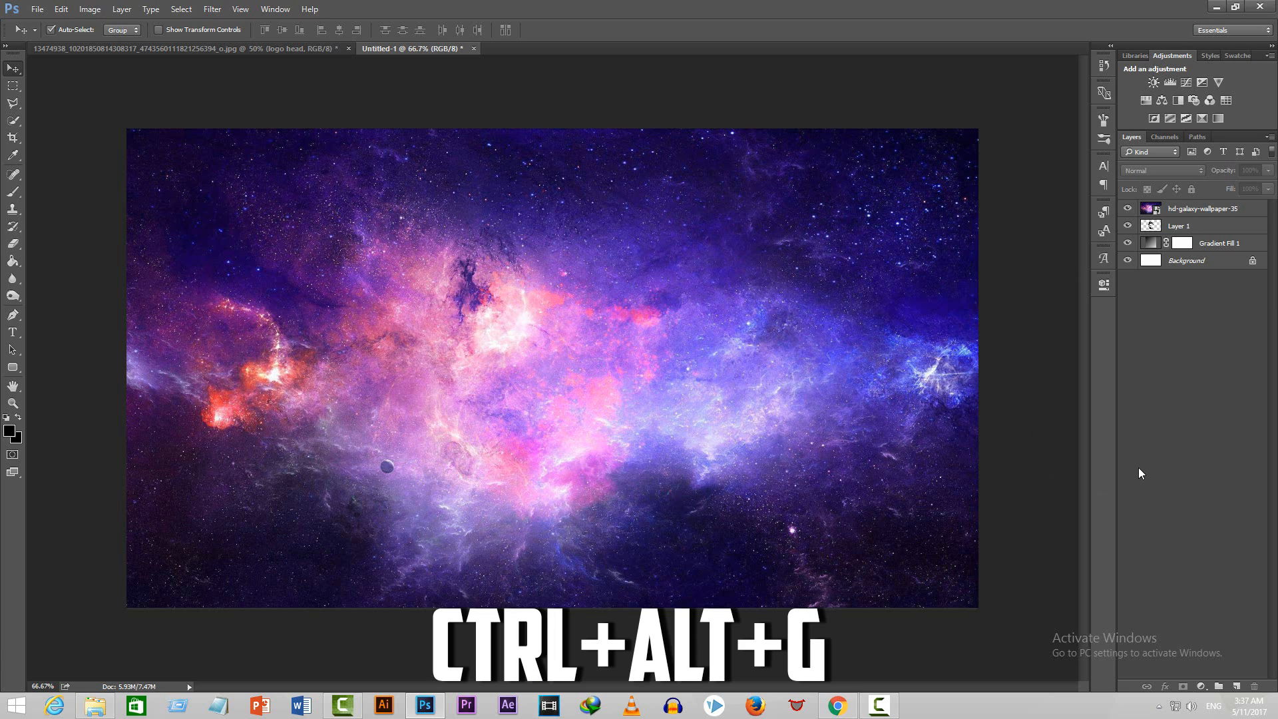
{"action": "mouse_move", "coordinate": [1223, 239]}
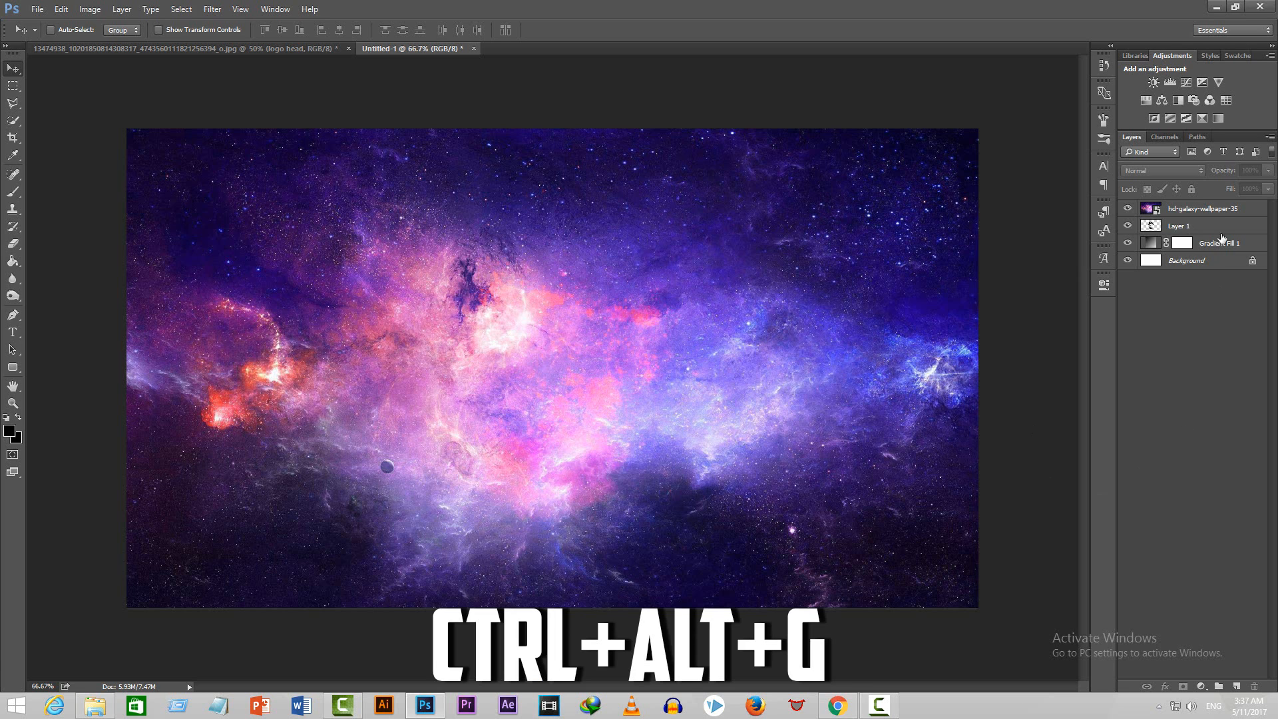
{"action": "key", "text": "ctrl+alt+g"}
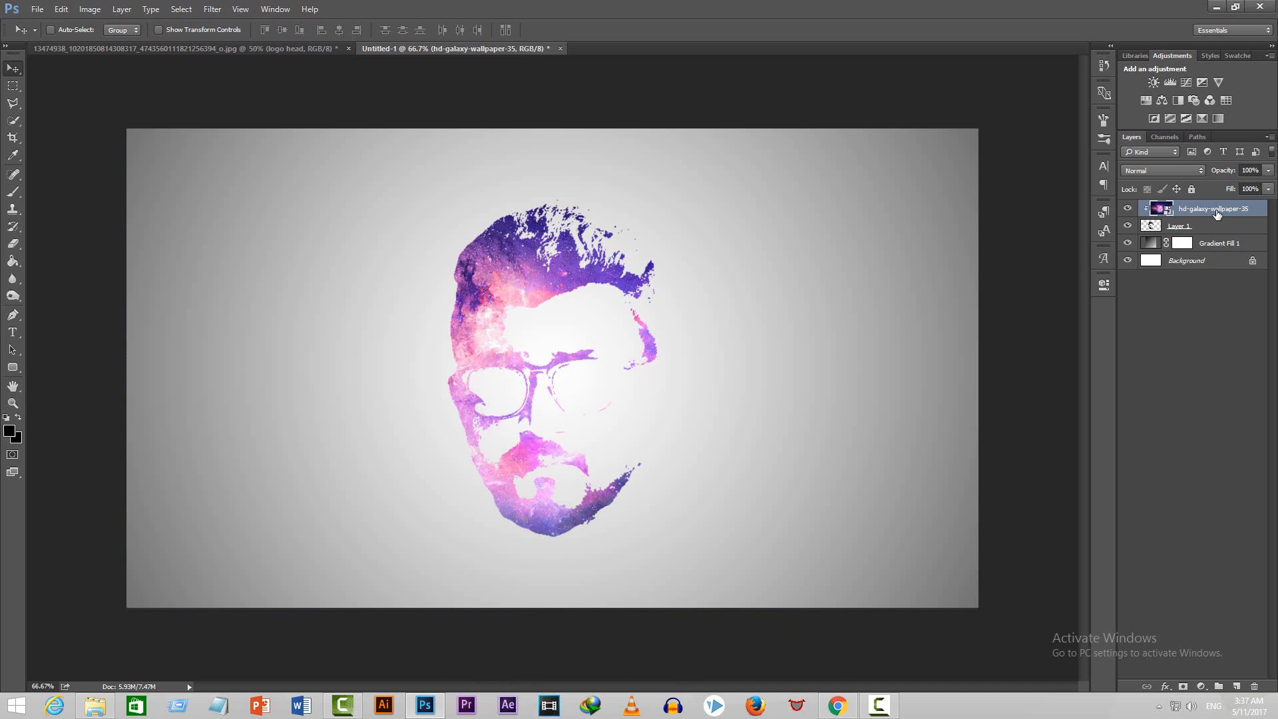
{"action": "mouse_move", "coordinate": [615, 271]}
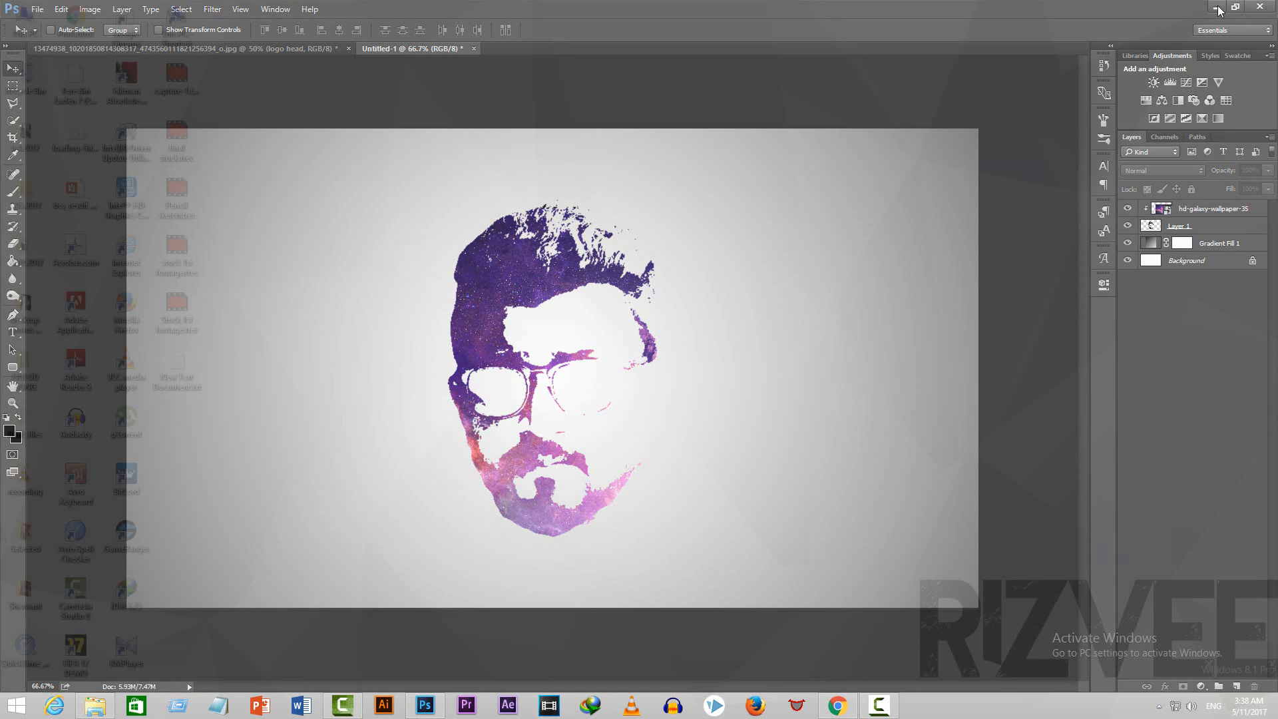
Step: Minimize Photoshop and refresh the Windows desktop
{"action": "left_click", "coordinate": [1219, 6]}
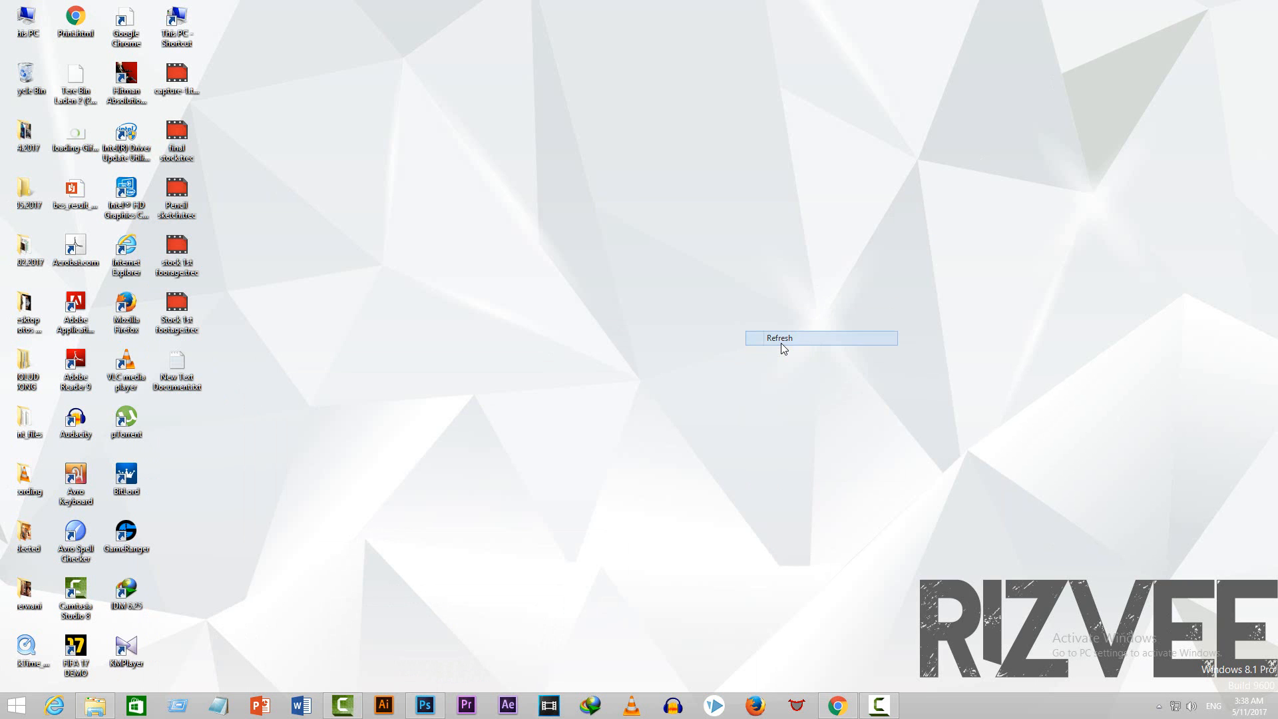
{"action": "left_click", "coordinate": [779, 337]}
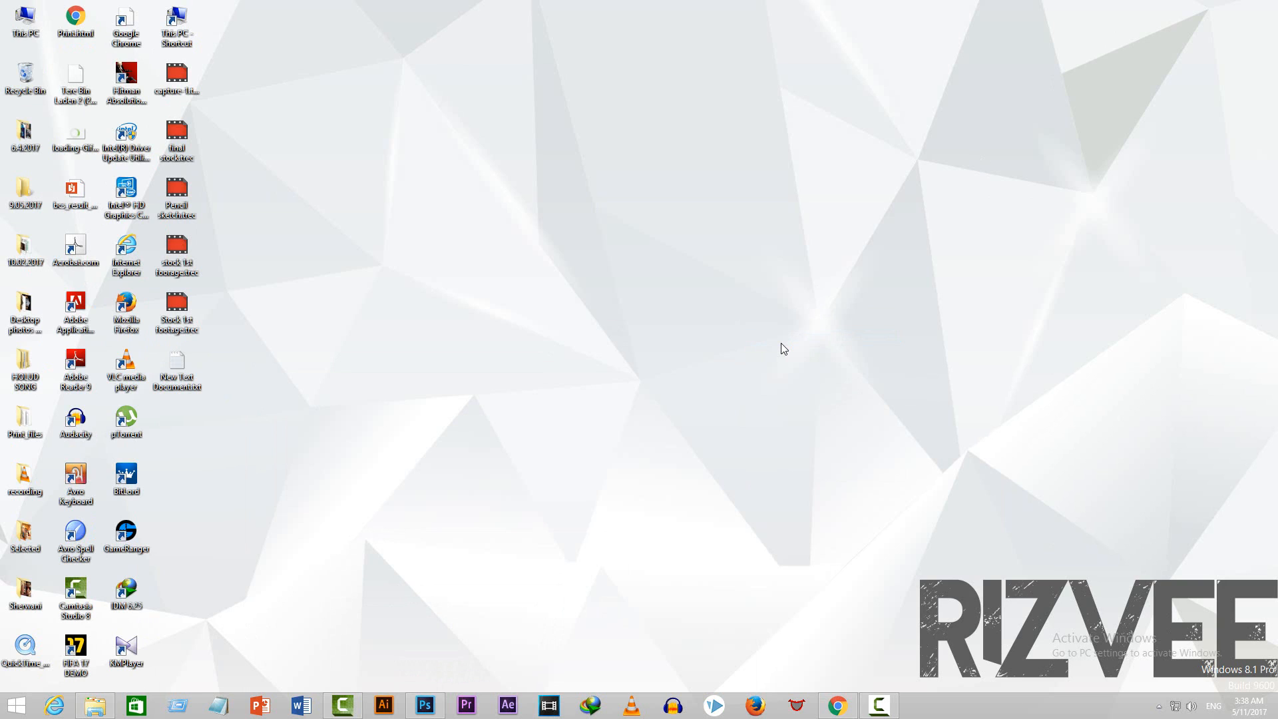